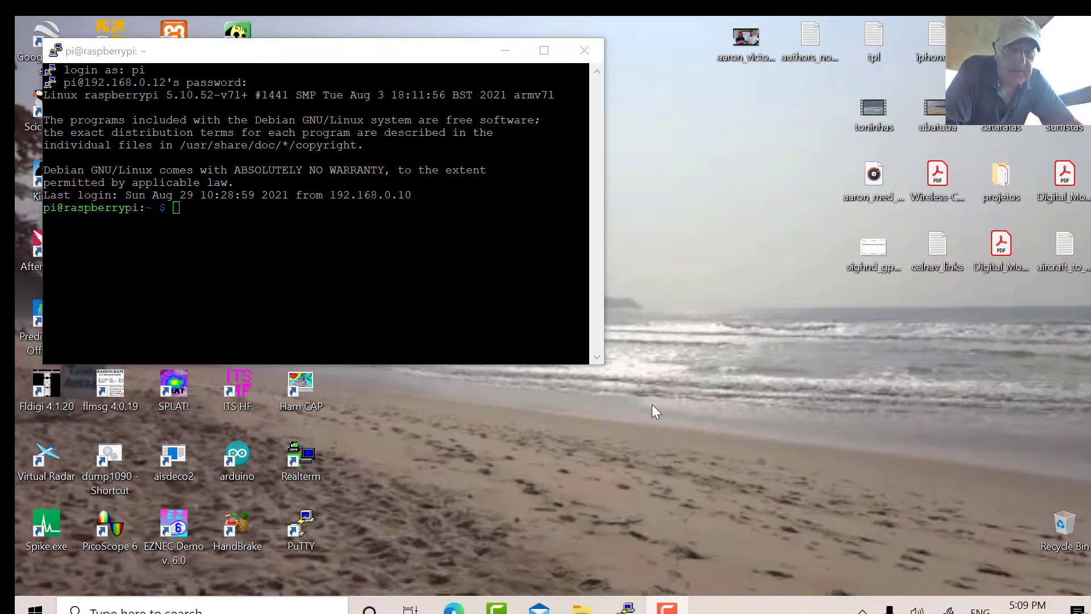
mouse_move(338, 56)
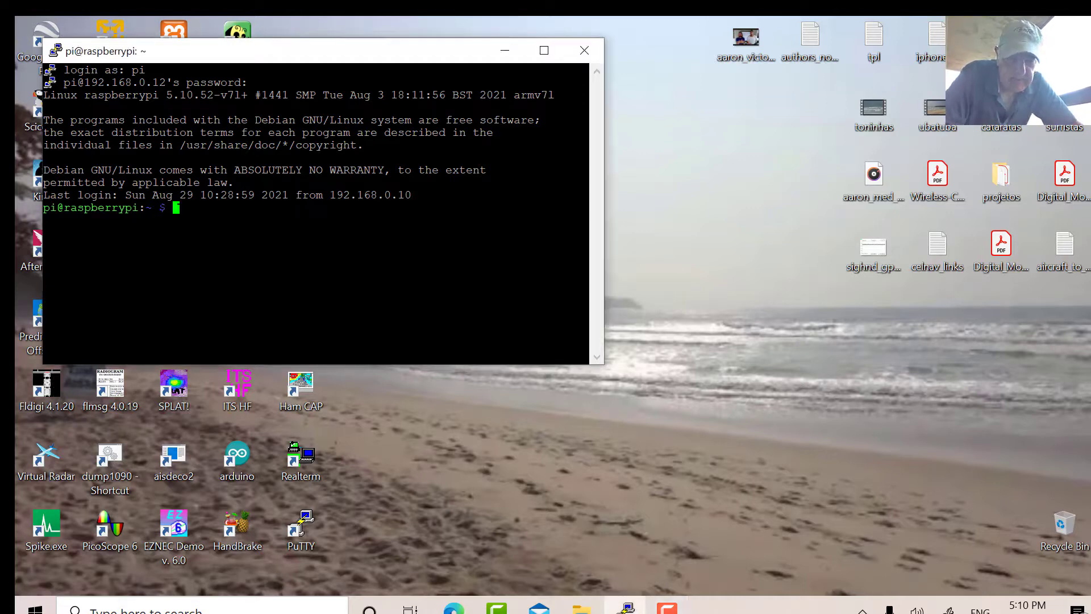
Start goesrecv on the Pi with -v -i 1 -c ~/goesrecv.conf and watch its monitor output
type("goesrecv -v -i 1 -c ~/goesrecv.conf")
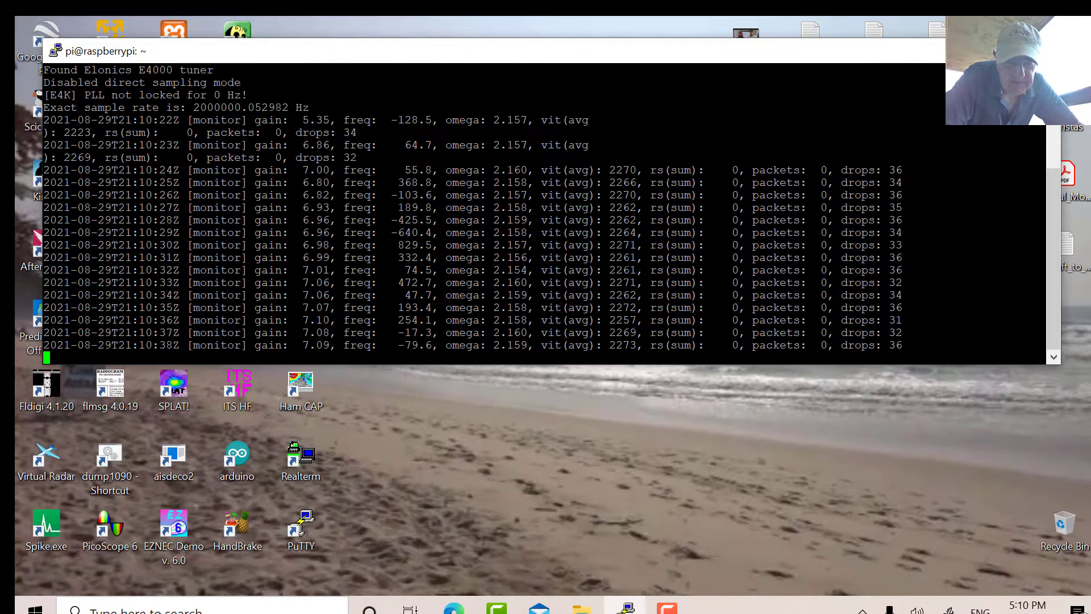
scroll("down", 3)
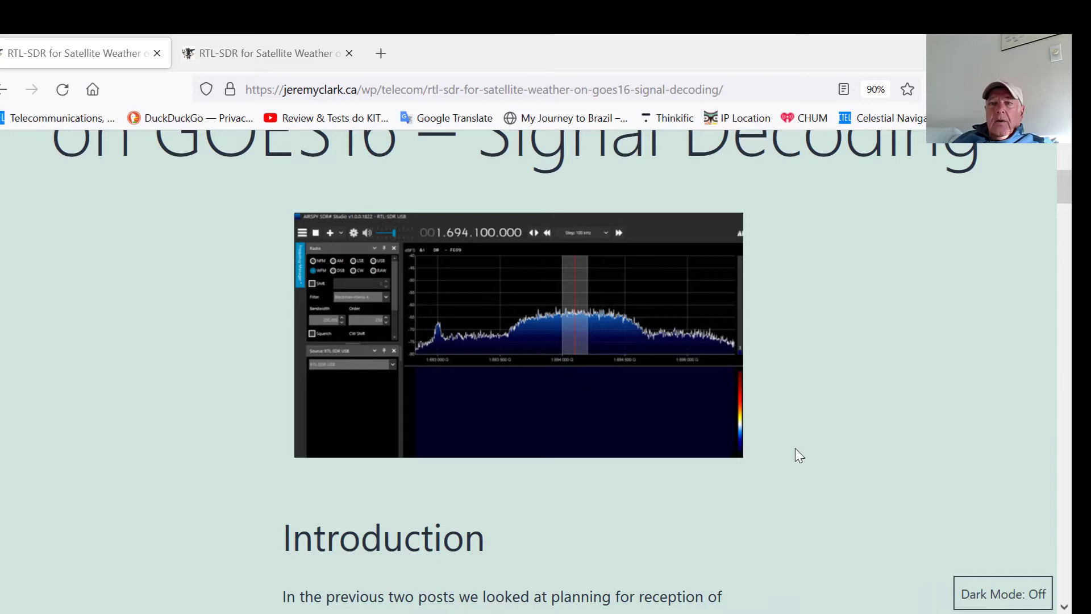
mouse_move(914, 417)
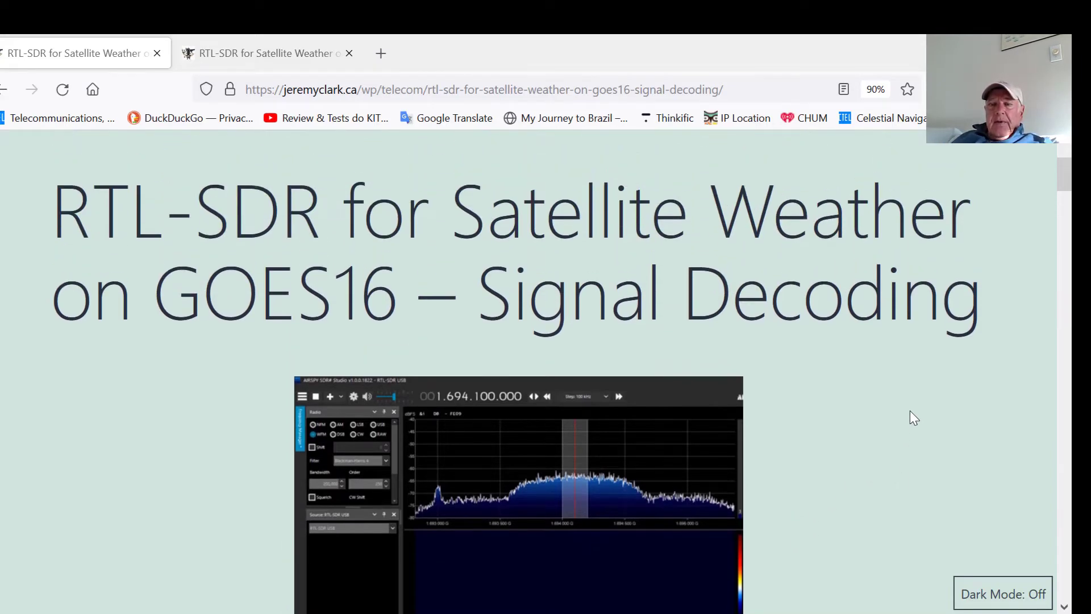
mouse_move(897, 387)
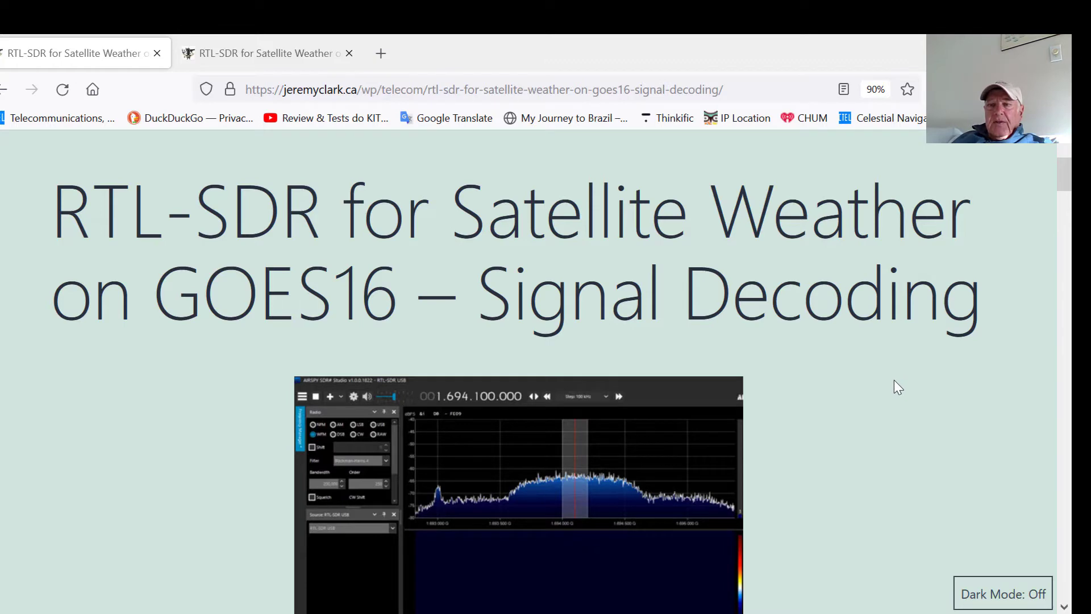
Scroll past the title and Introduction to the Fig.1 BPSK Scicos Simulation diagram
scroll("down", 3)
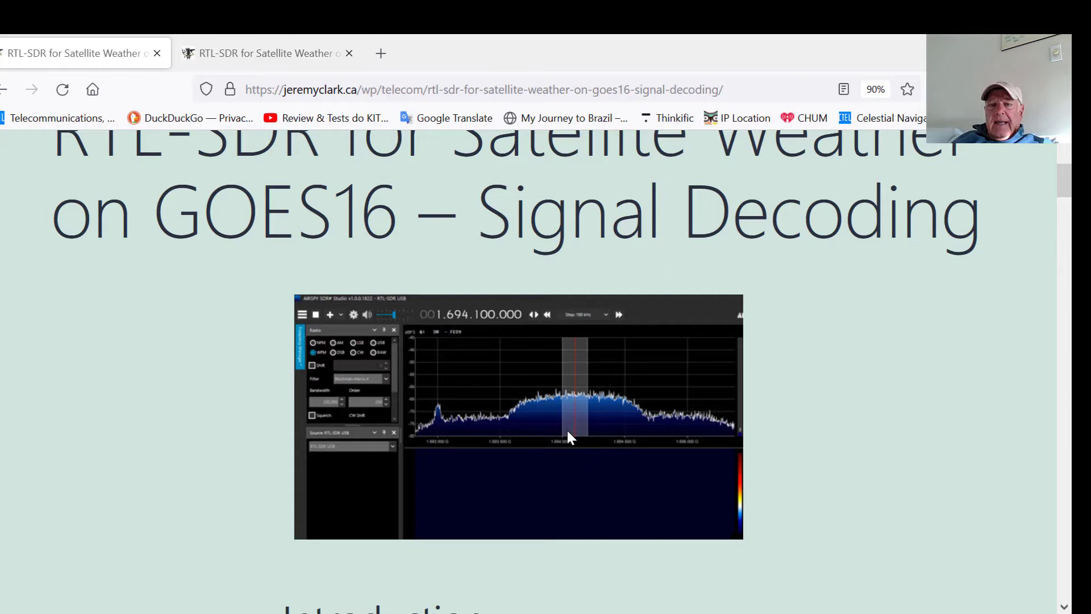
mouse_move(535, 407)
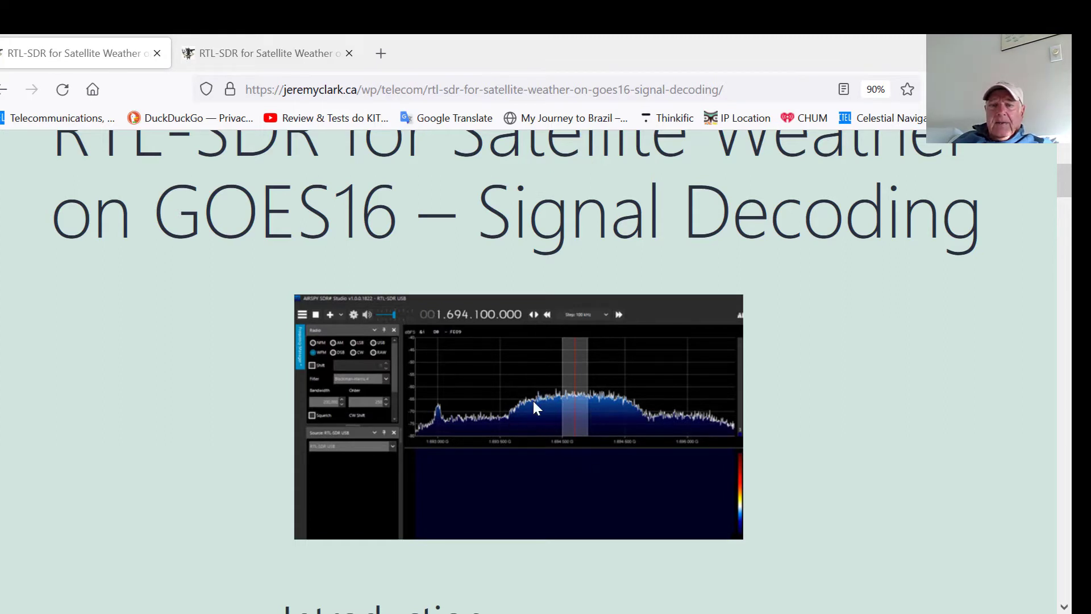
mouse_move(583, 403)
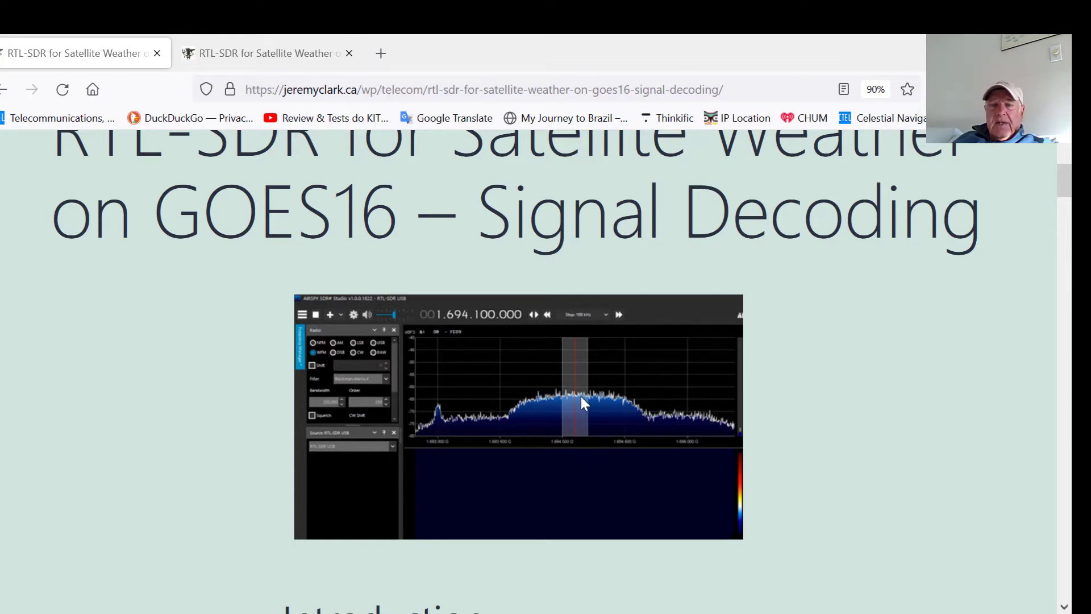
mouse_move(506, 433)
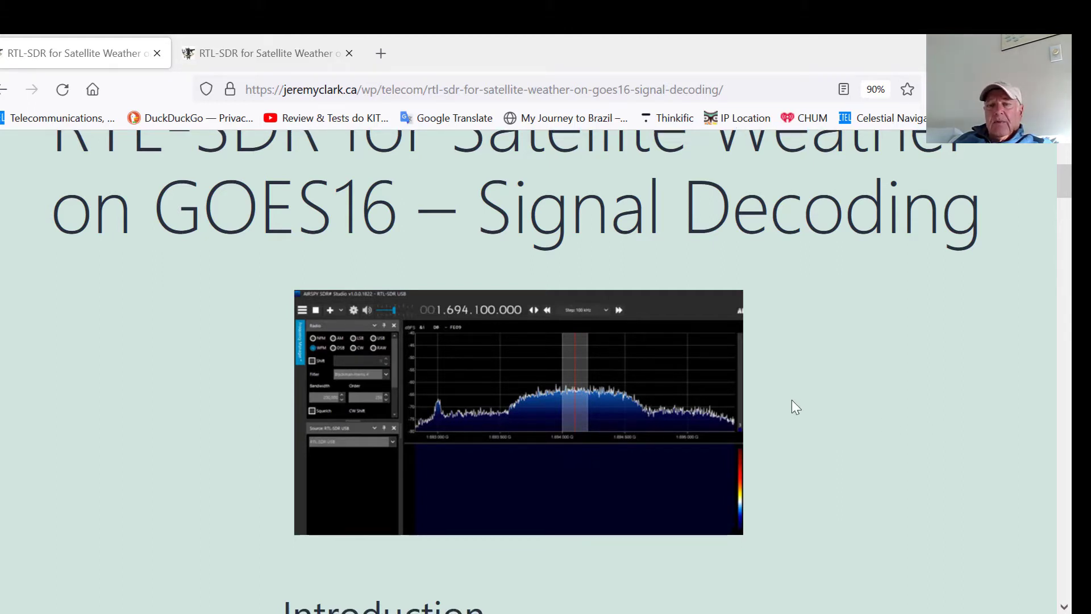
scroll("down", 3)
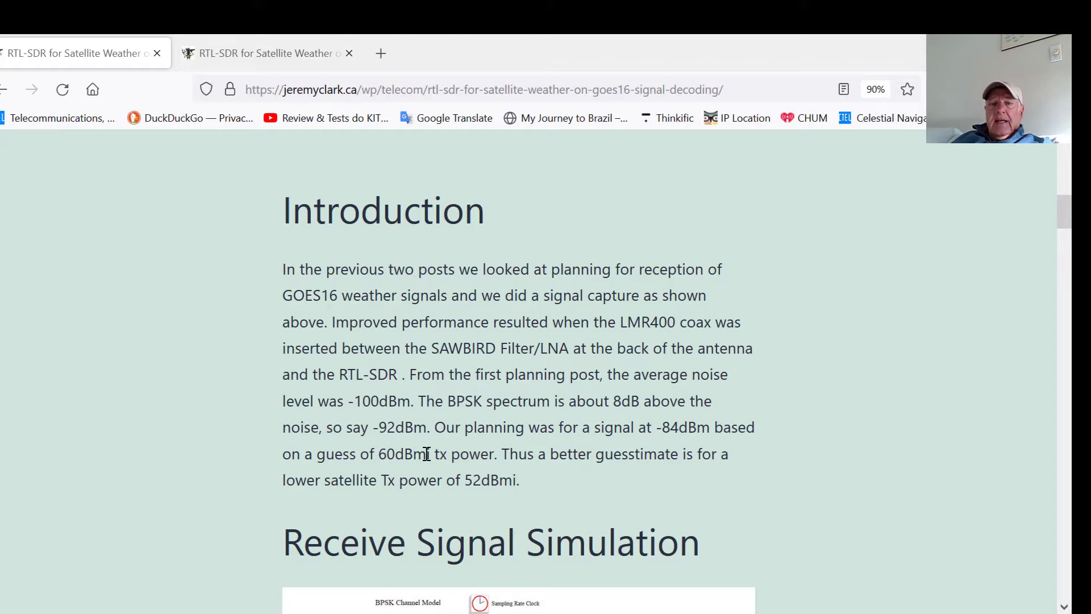
mouse_move(406, 455)
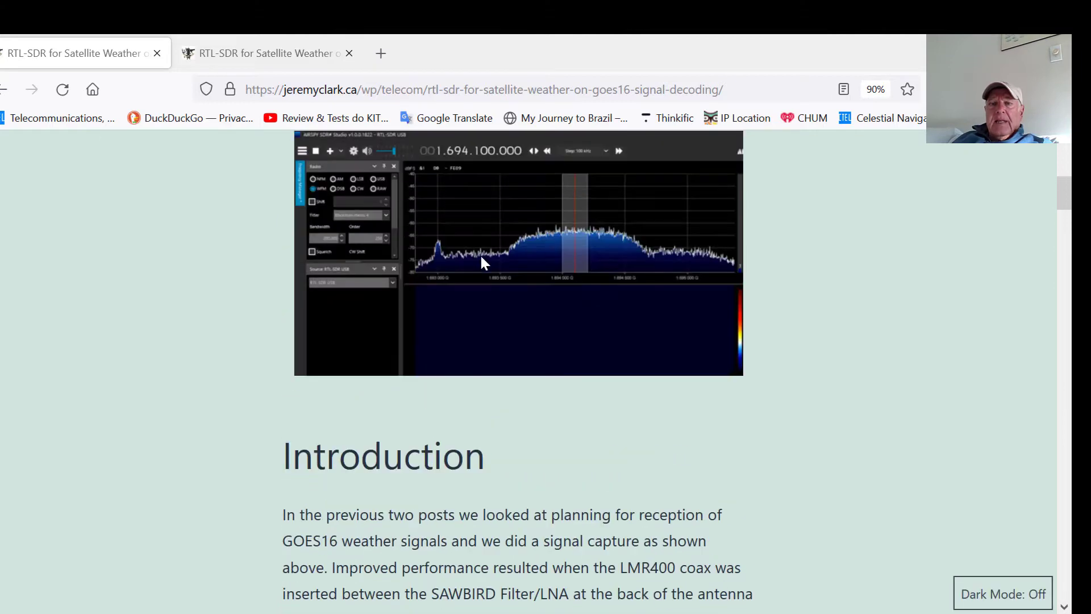
mouse_move(594, 248)
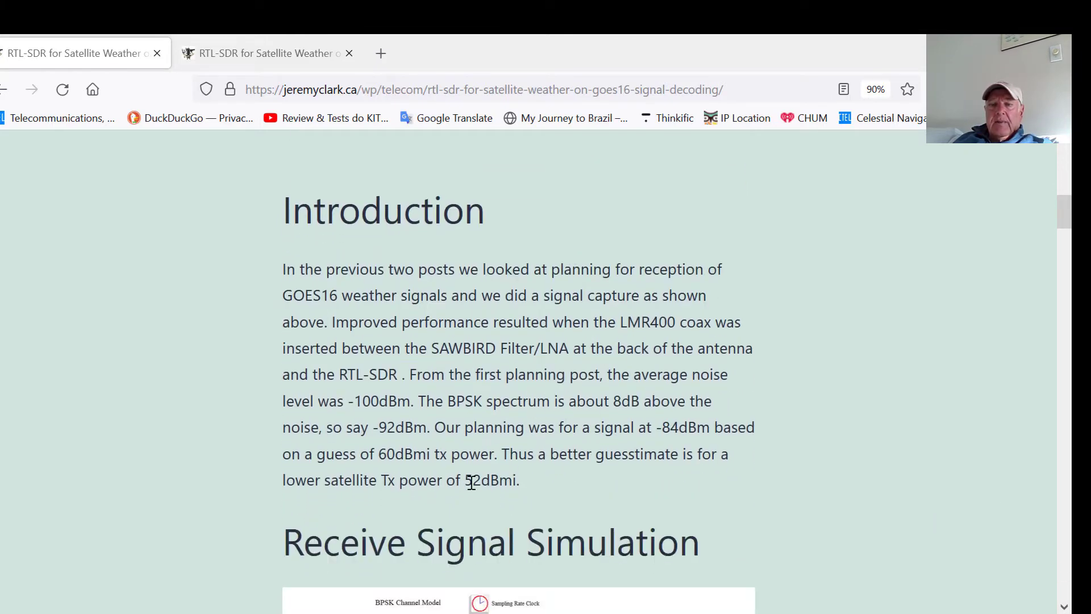
mouse_move(525, 447)
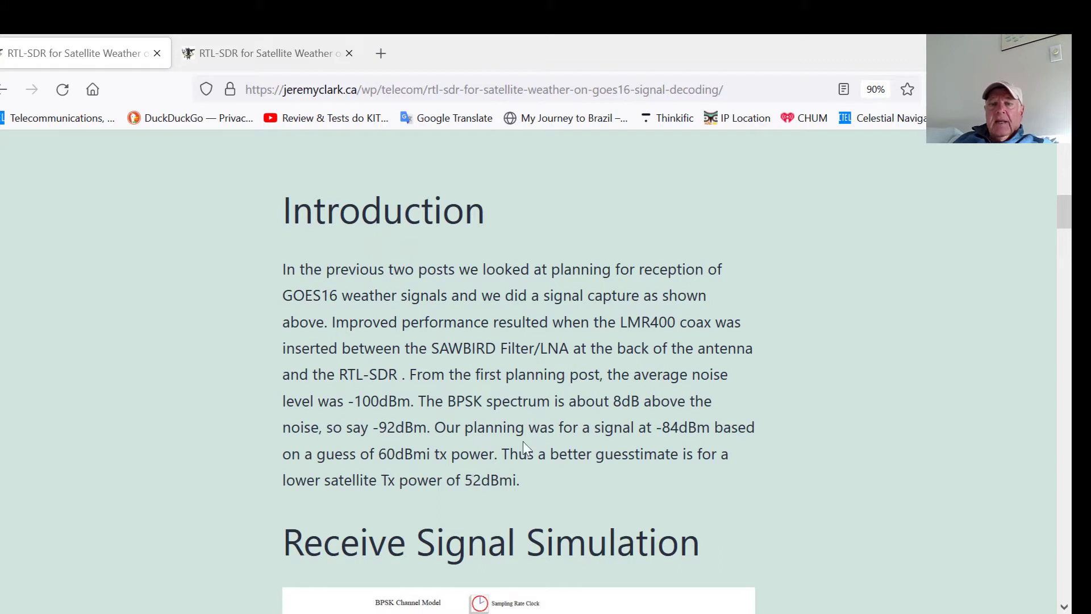
mouse_move(613, 392)
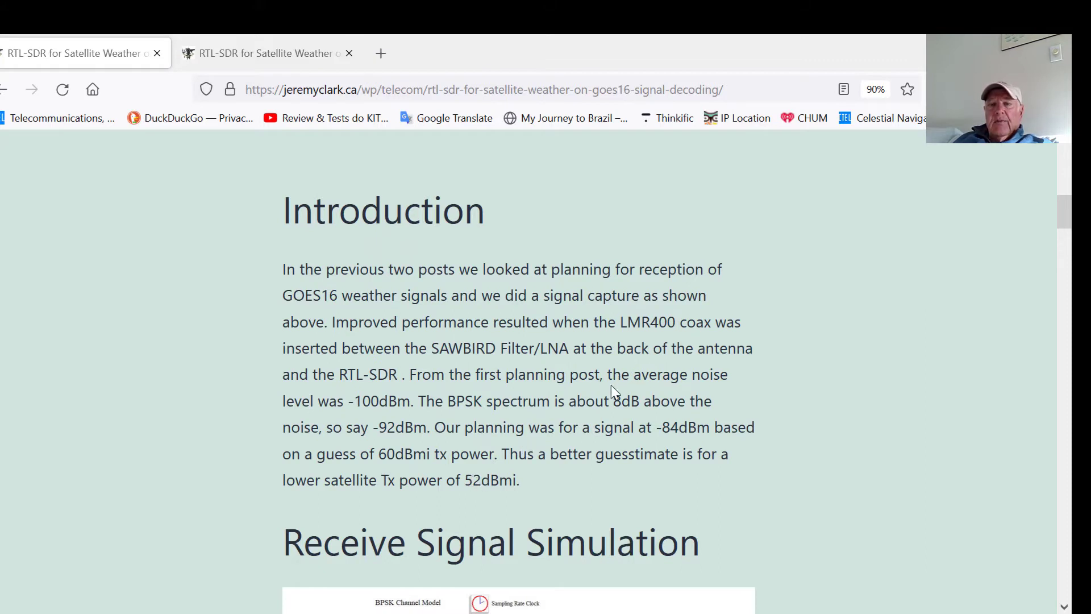
mouse_move(622, 289)
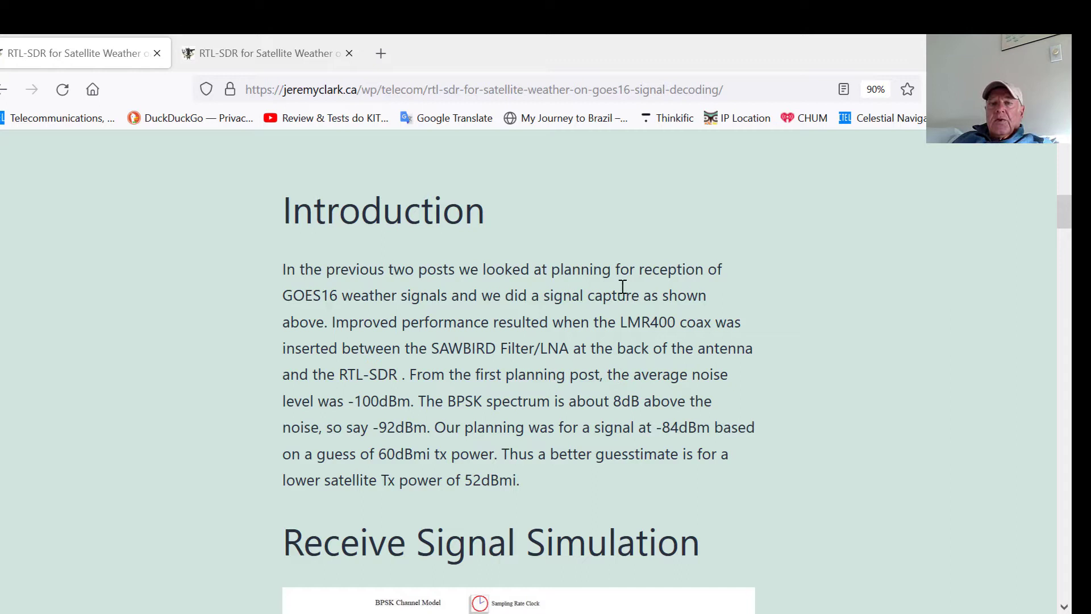
scroll("down", 3)
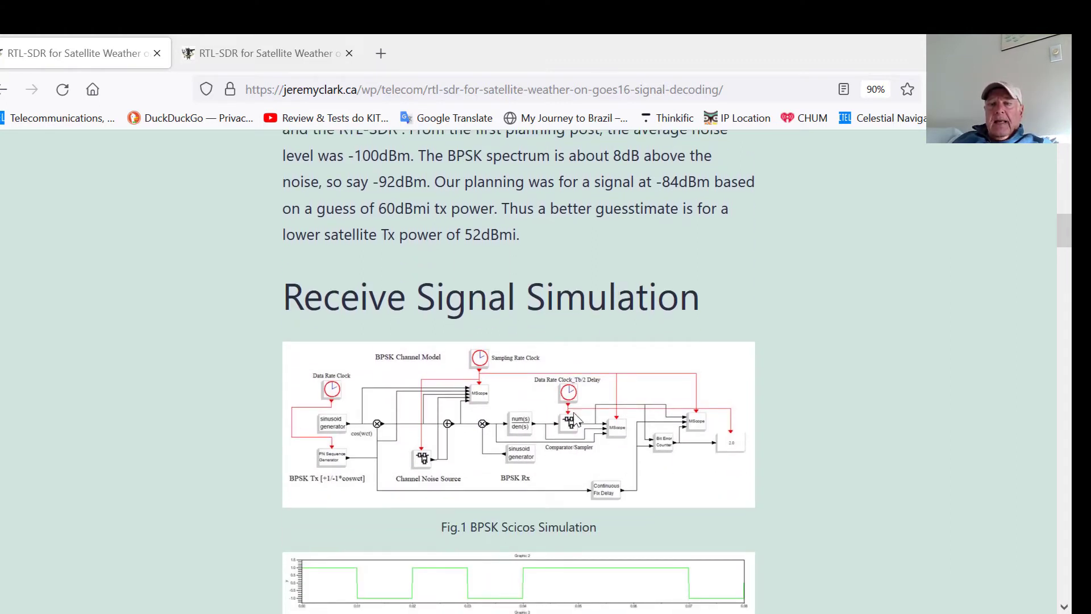
mouse_move(612, 395)
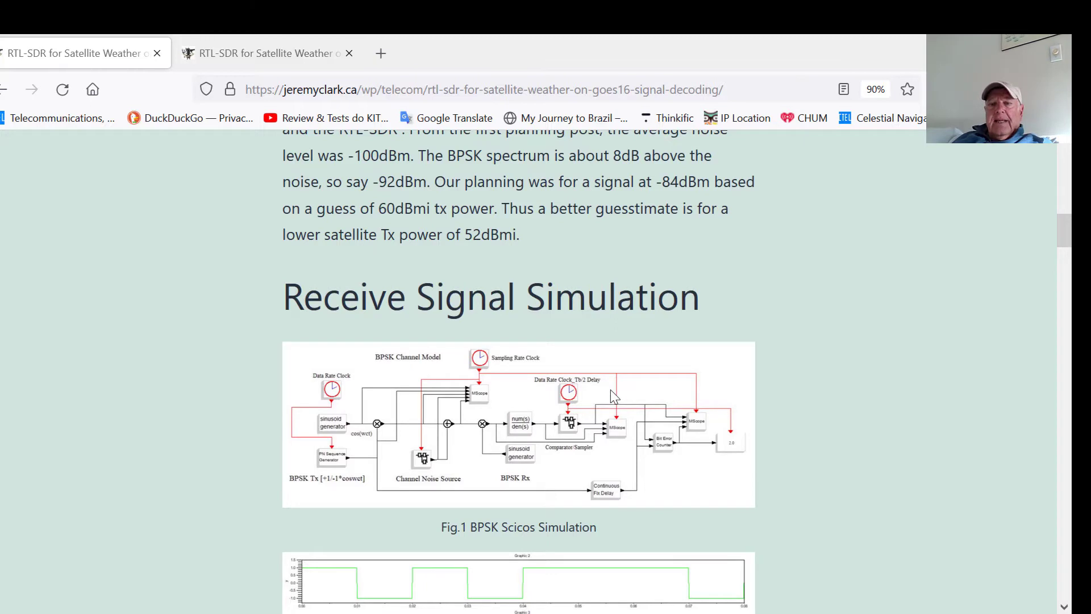
scroll("down", 3)
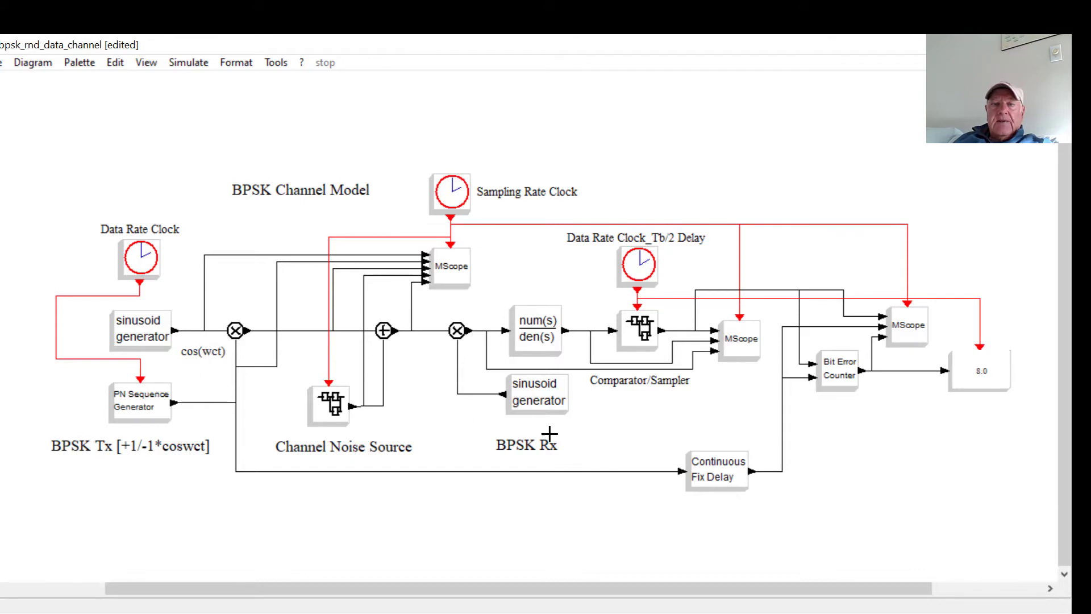
mouse_move(284, 379)
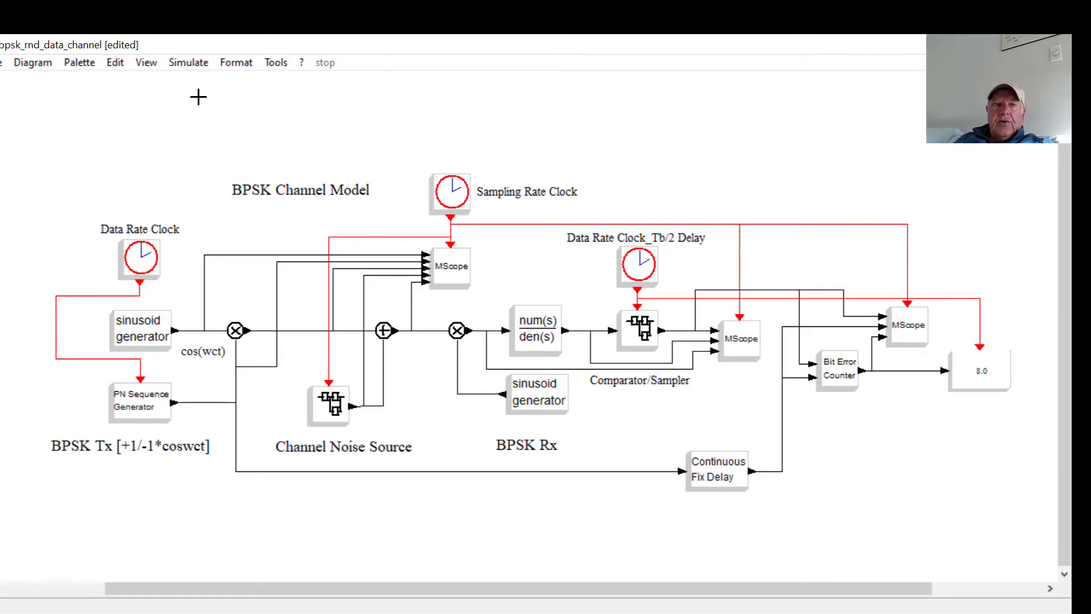
Run the BPSK simulation from the Simulate menu and maximize the five-trace scope window
left_click(188, 61)
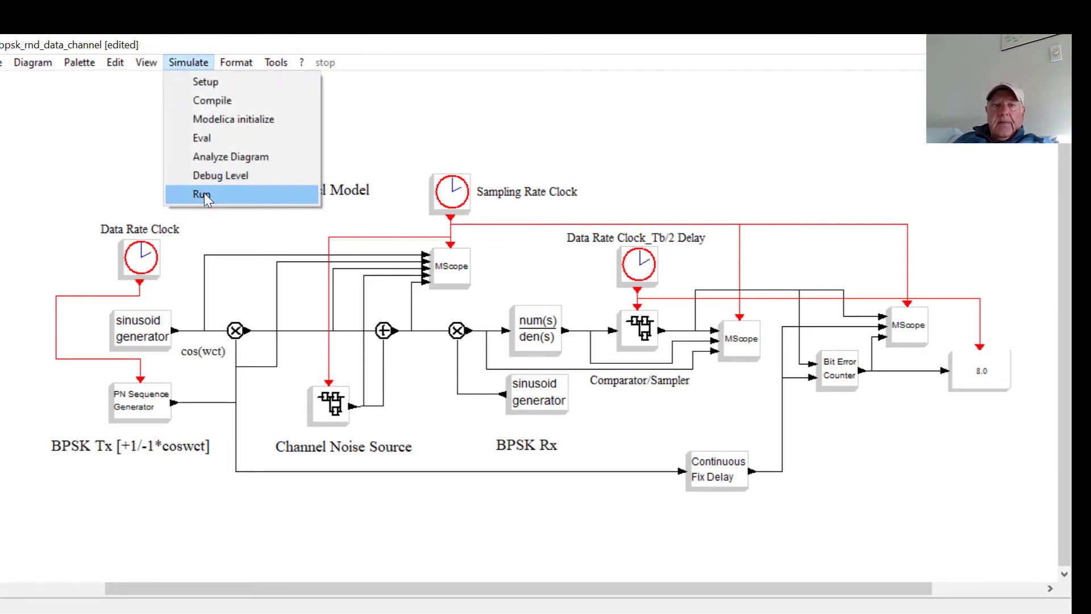
left_click(201, 193)
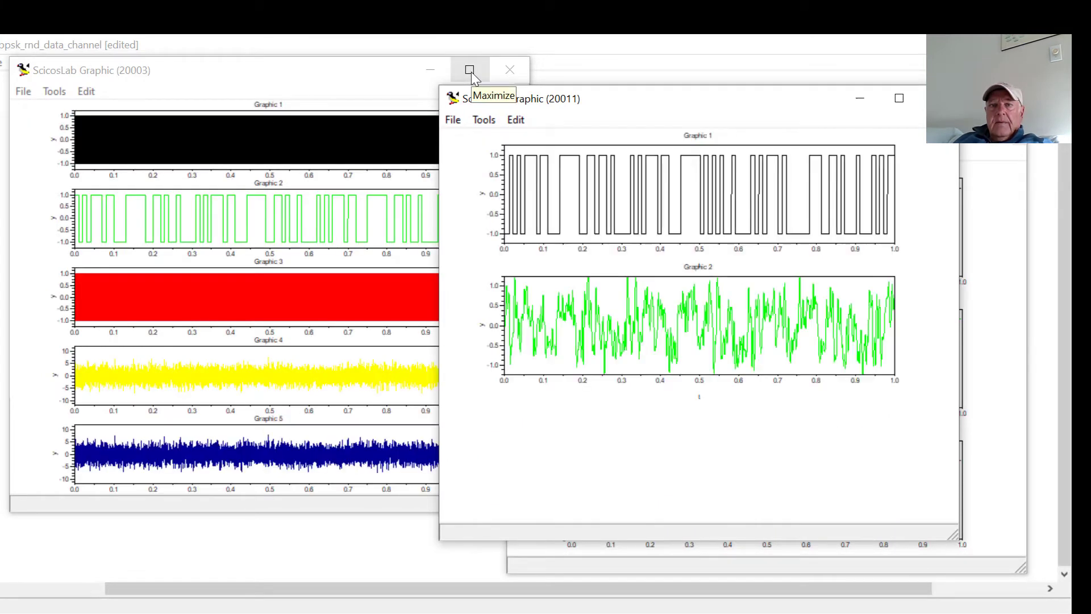
left_click(469, 70)
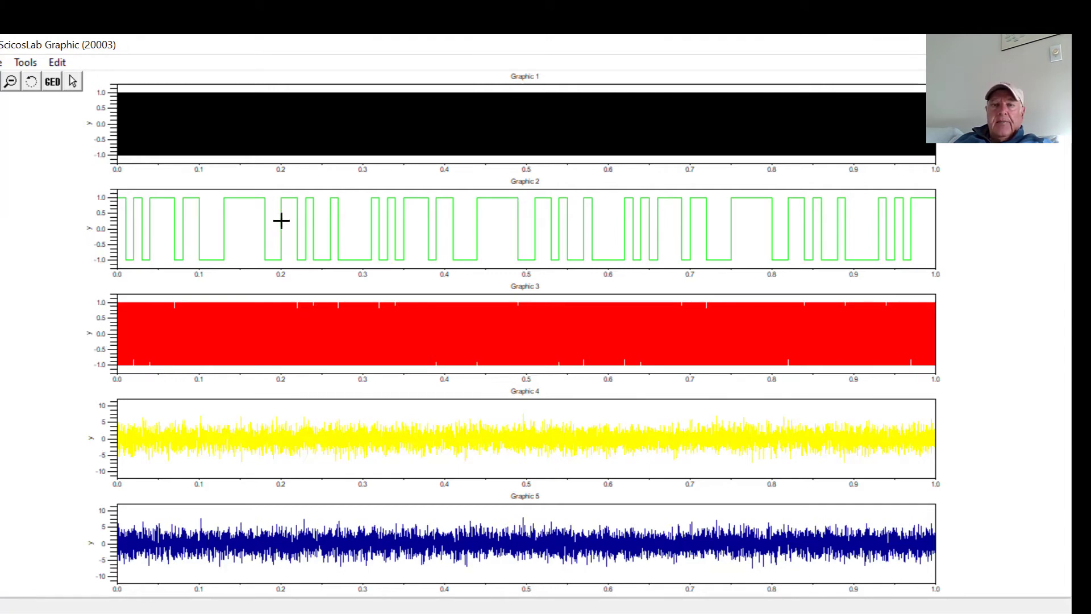
mouse_move(249, 241)
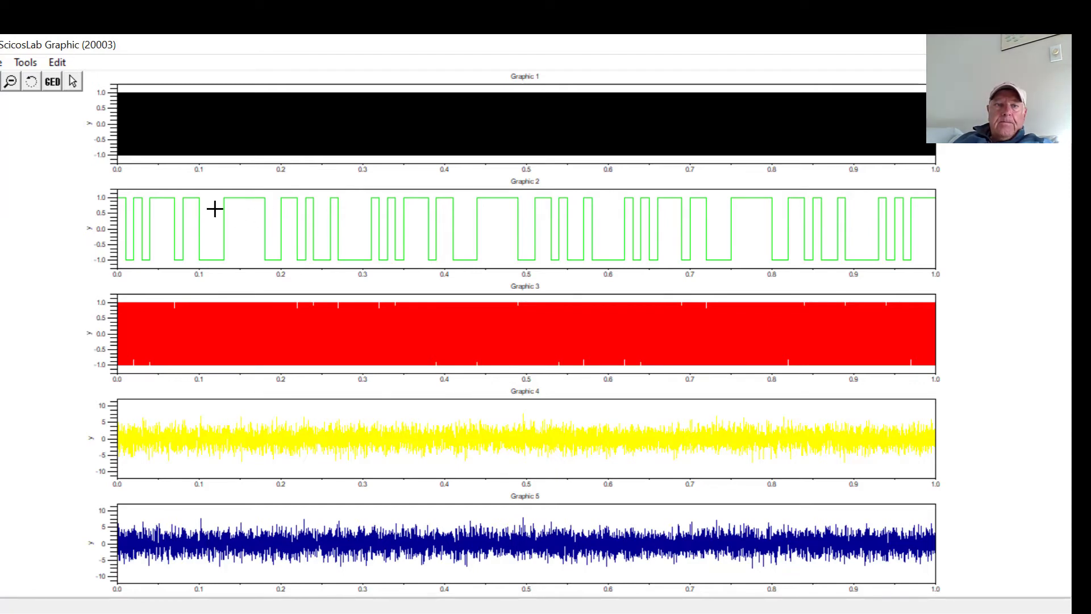
mouse_move(177, 442)
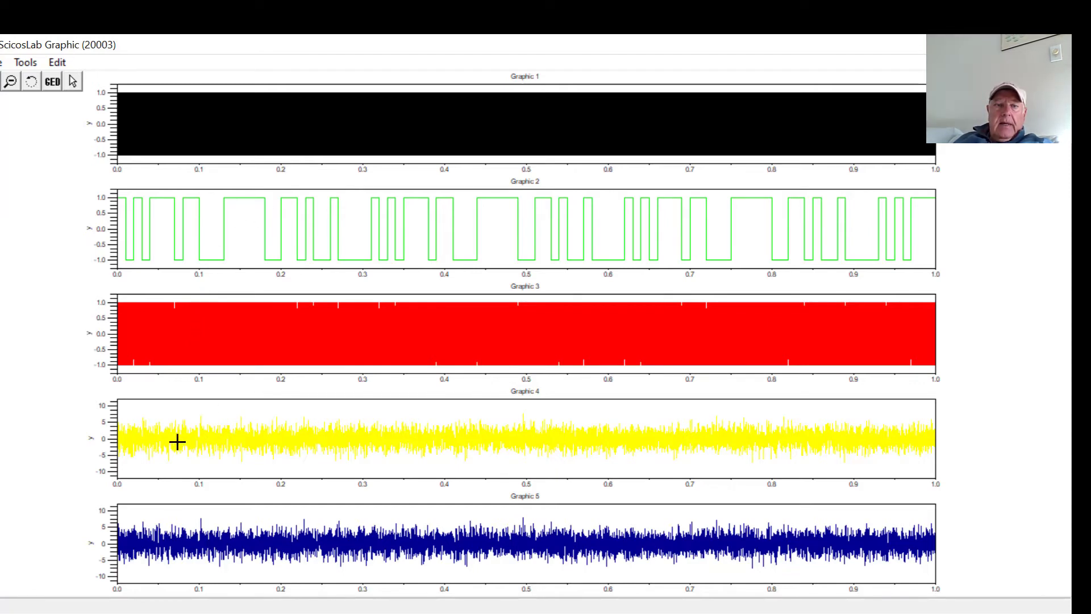
mouse_move(197, 550)
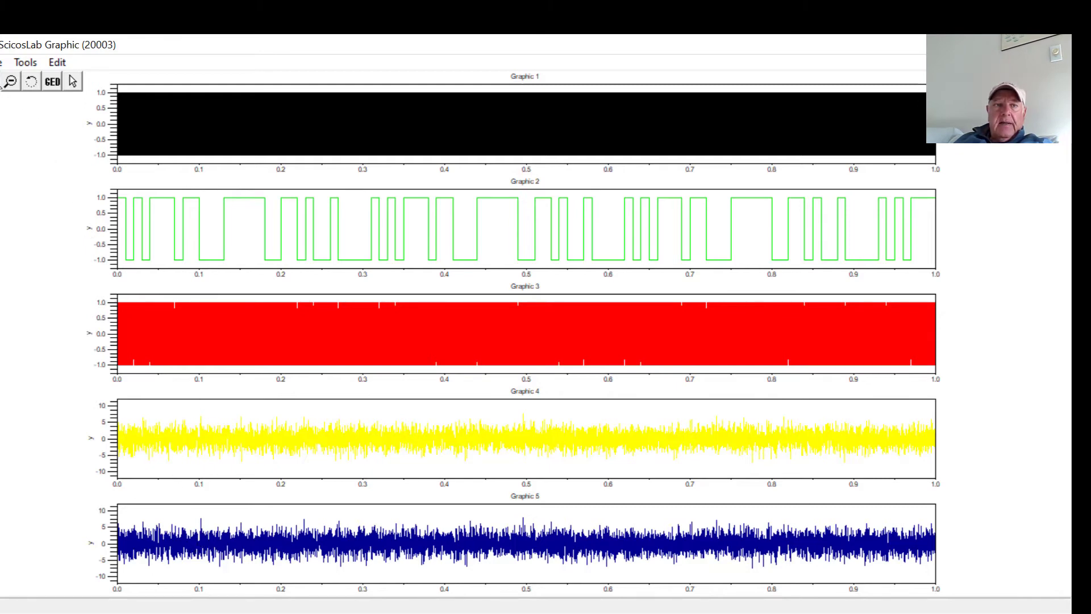
Zoom the scope into the start of the top traces to see the carrier and phase flip
left_click_drag(118, 83, 128, 271)
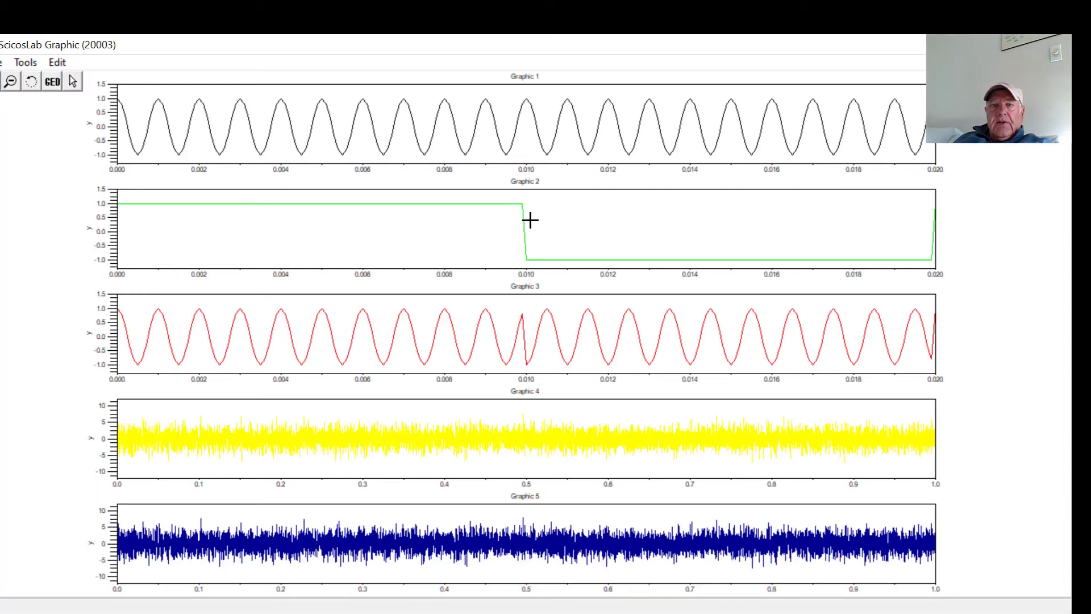
mouse_move(450, 202)
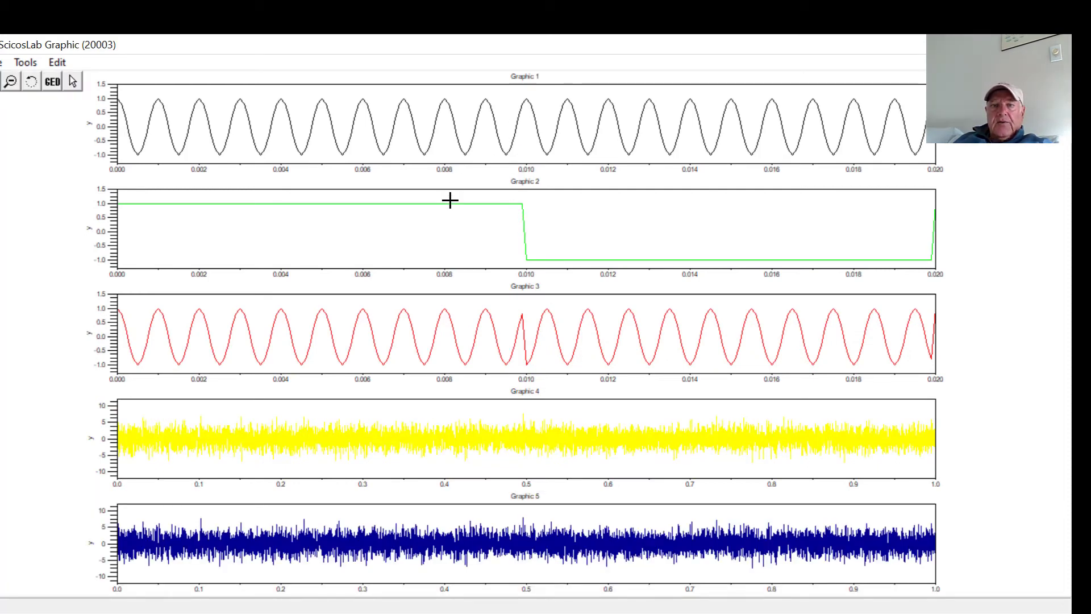
mouse_move(524, 309)
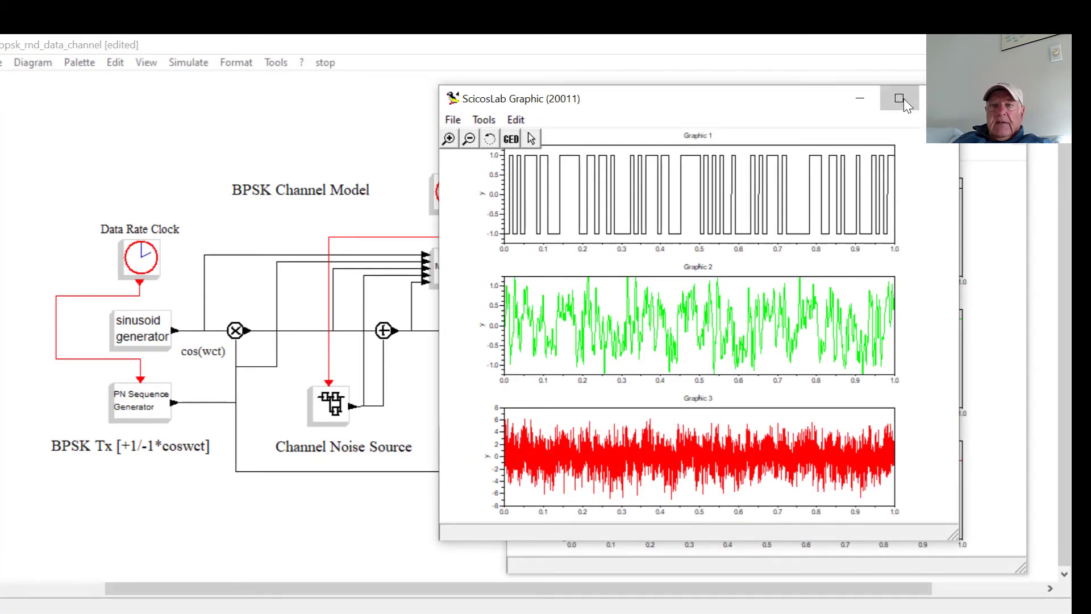
Maximize the graphic window showing the data, filtered green and noisy red traces
left_click(900, 98)
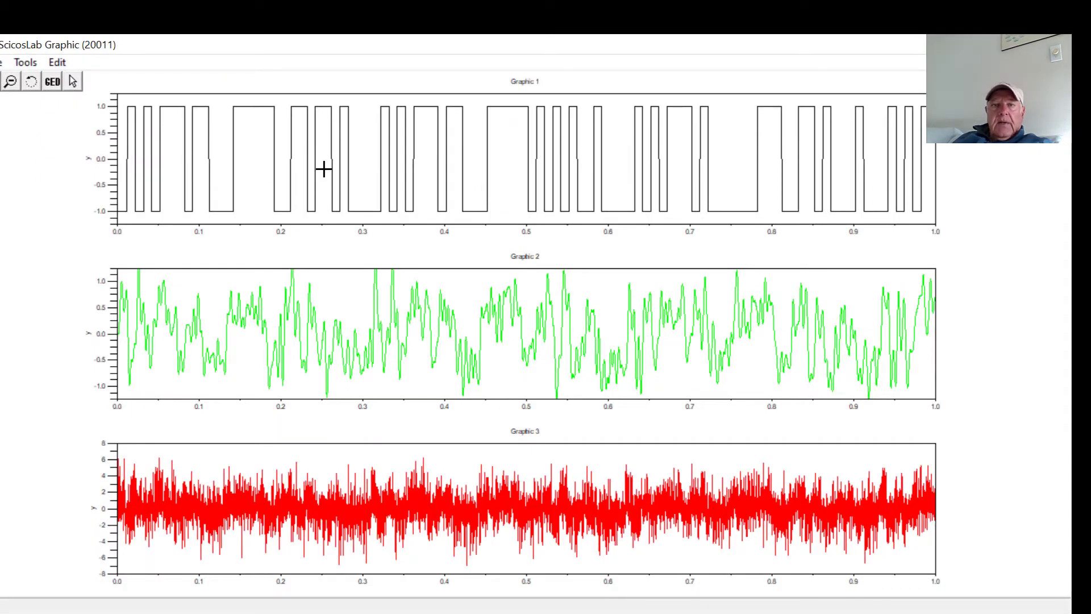
mouse_move(589, 365)
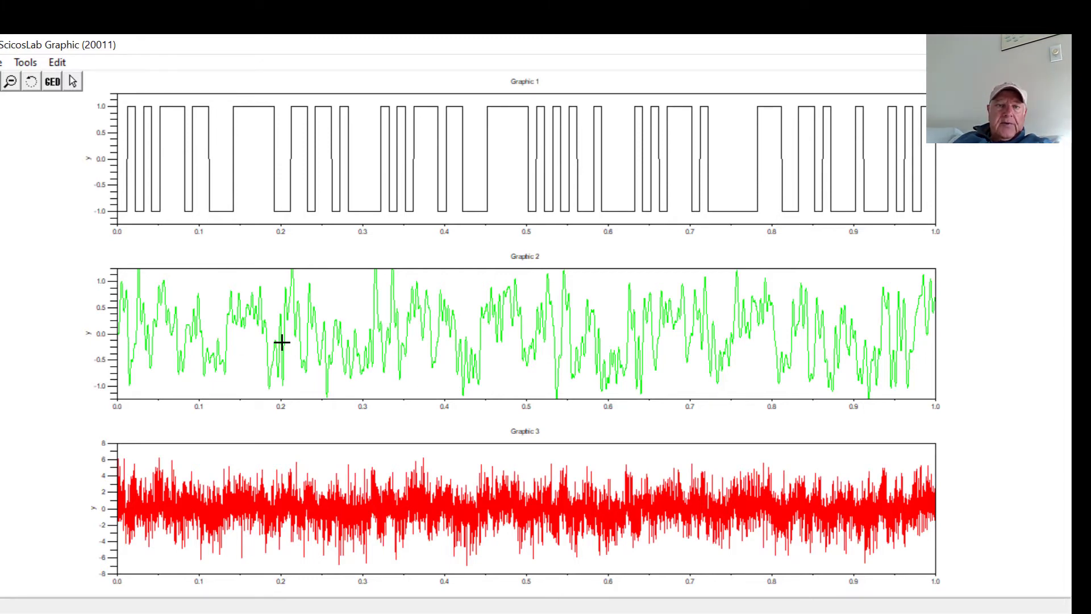
mouse_move(271, 513)
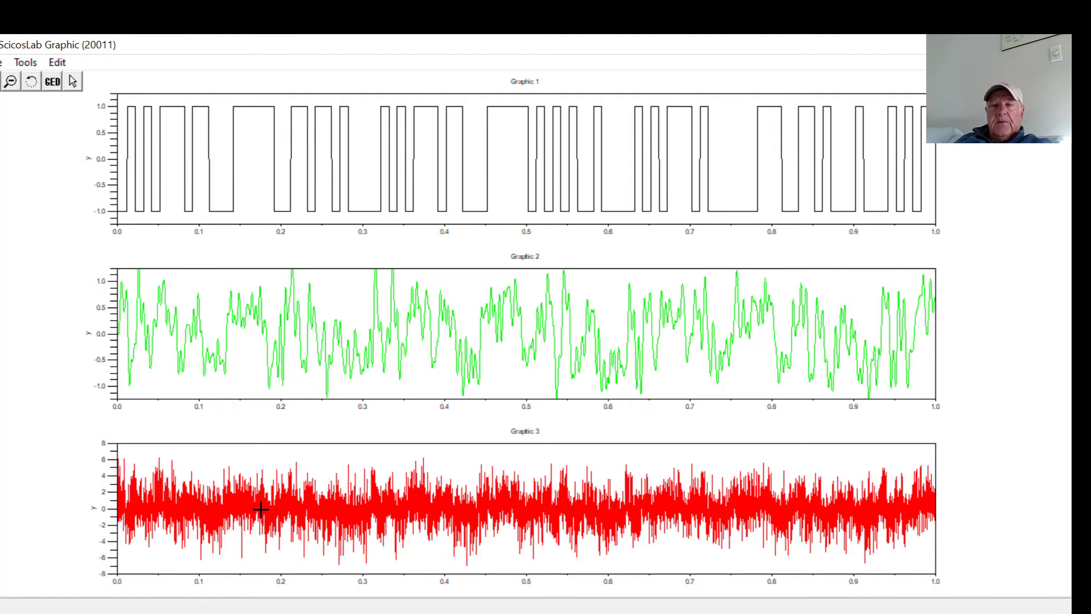
mouse_move(279, 498)
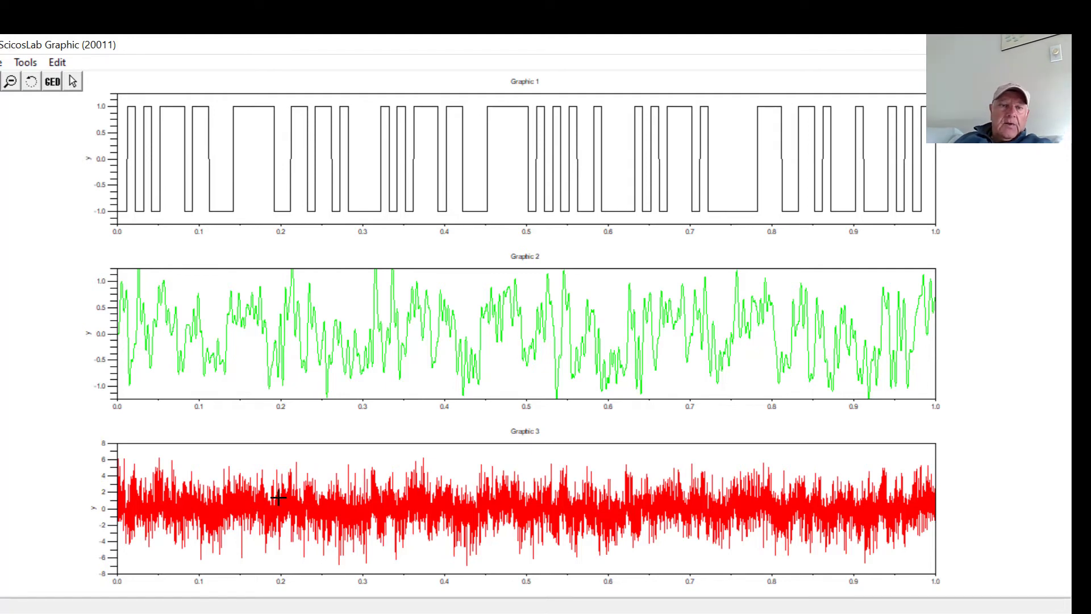
mouse_move(135, 297)
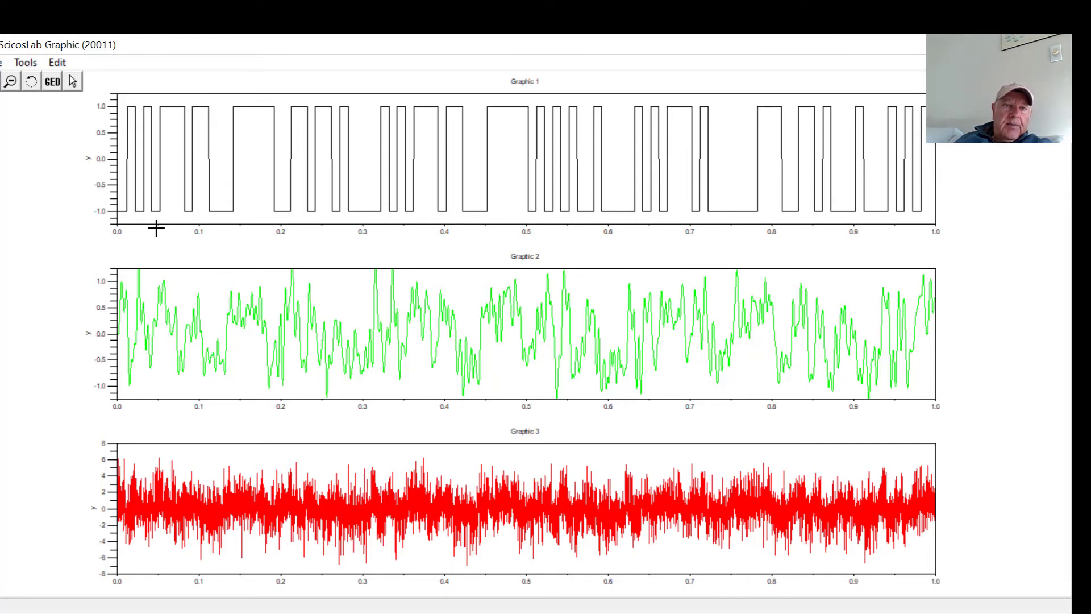
mouse_move(132, 304)
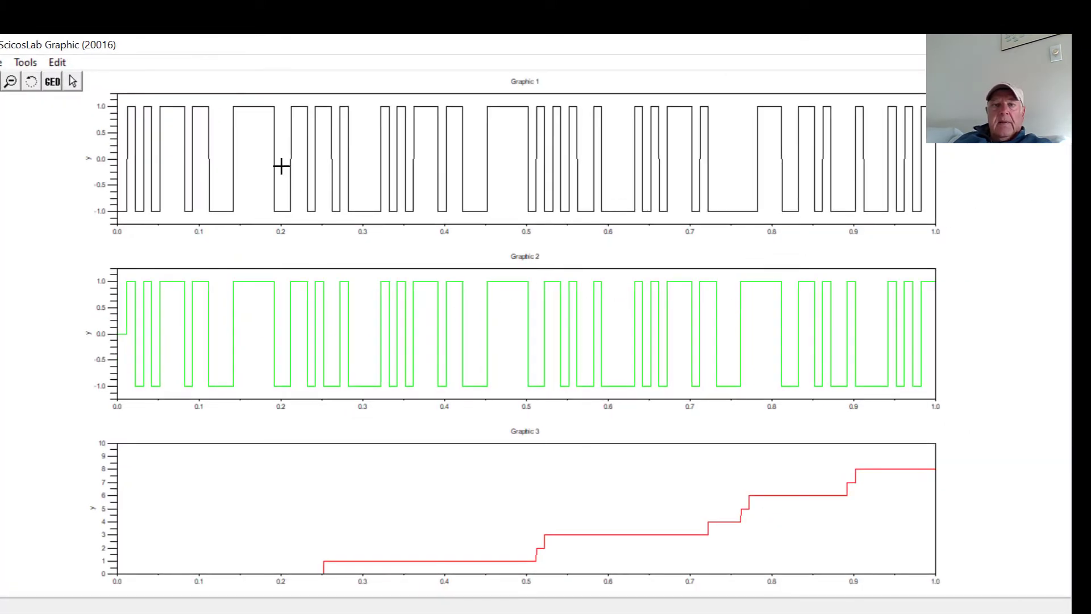
mouse_move(262, 166)
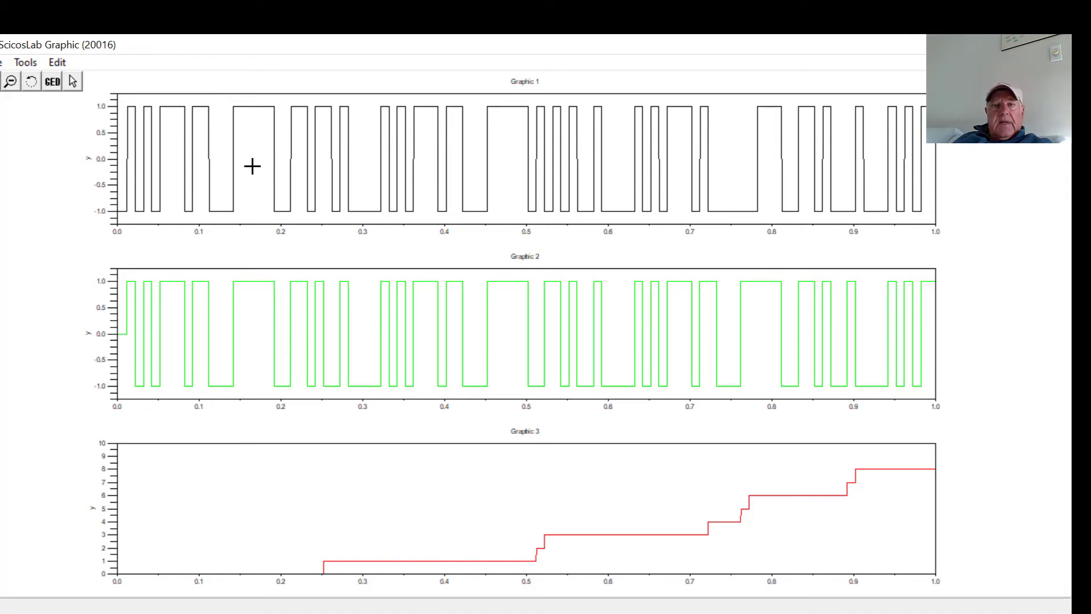
mouse_move(256, 325)
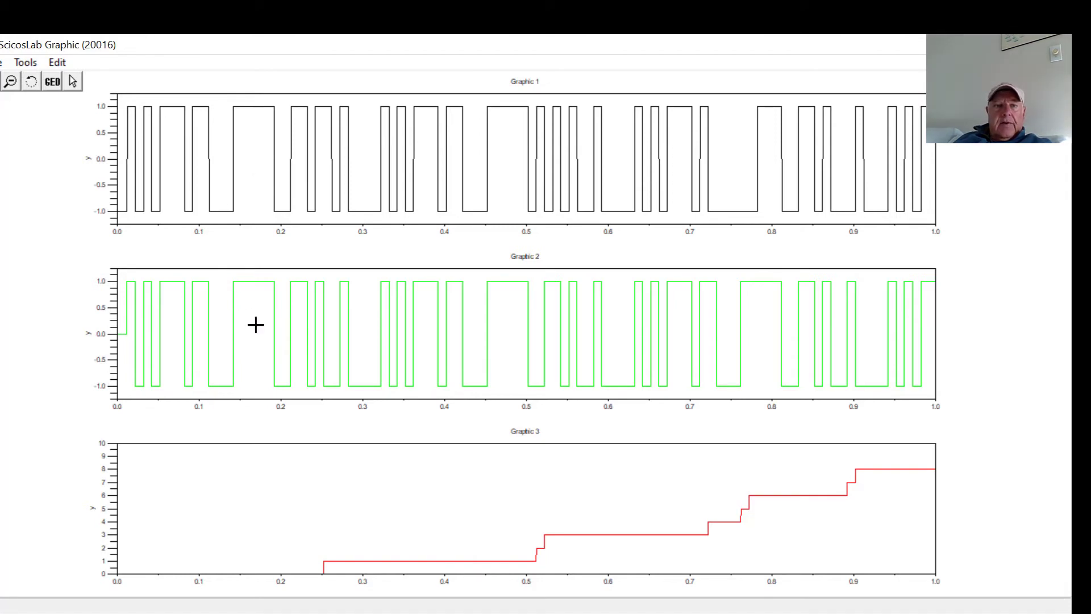
mouse_move(327, 560)
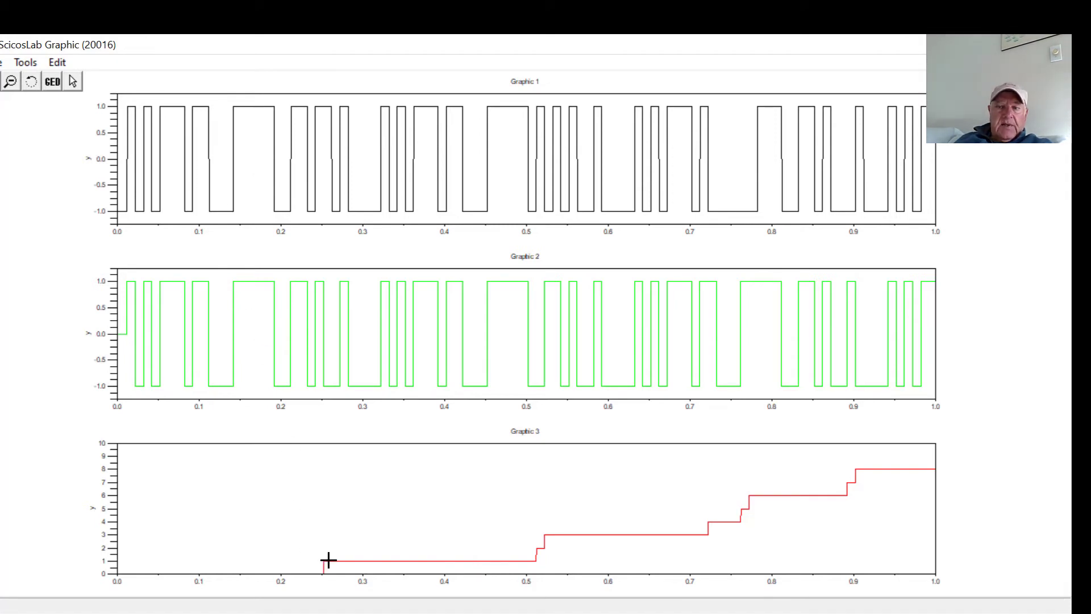
mouse_move(312, 568)
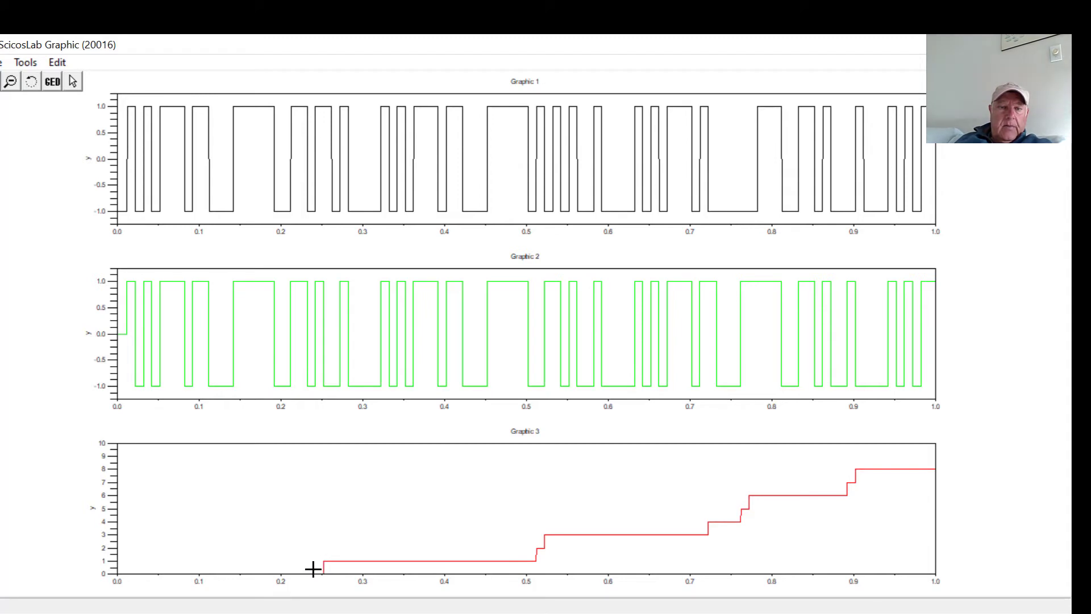
mouse_move(333, 391)
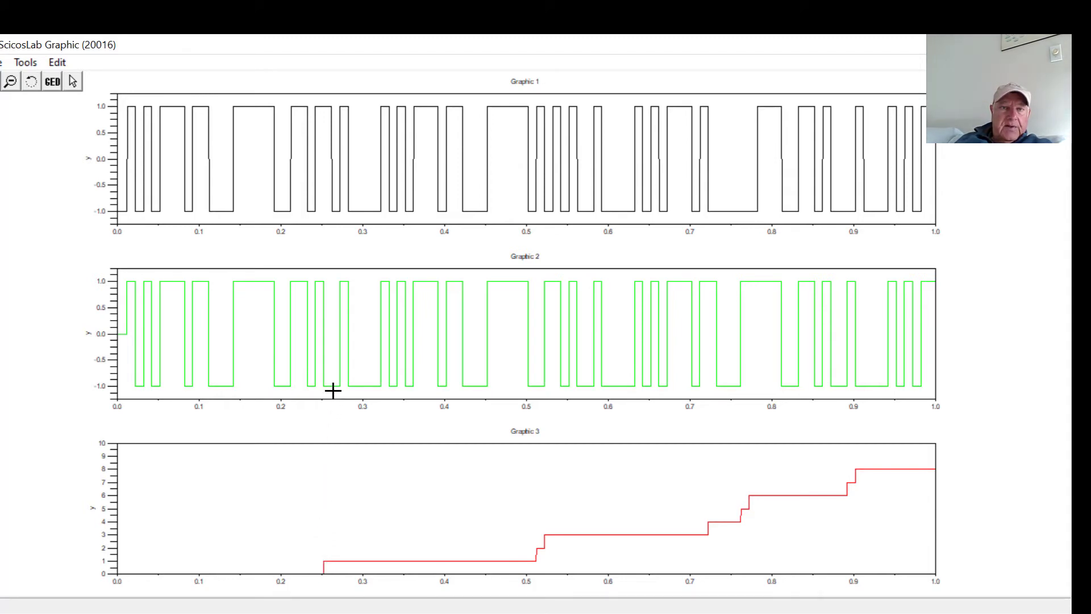
mouse_move(324, 197)
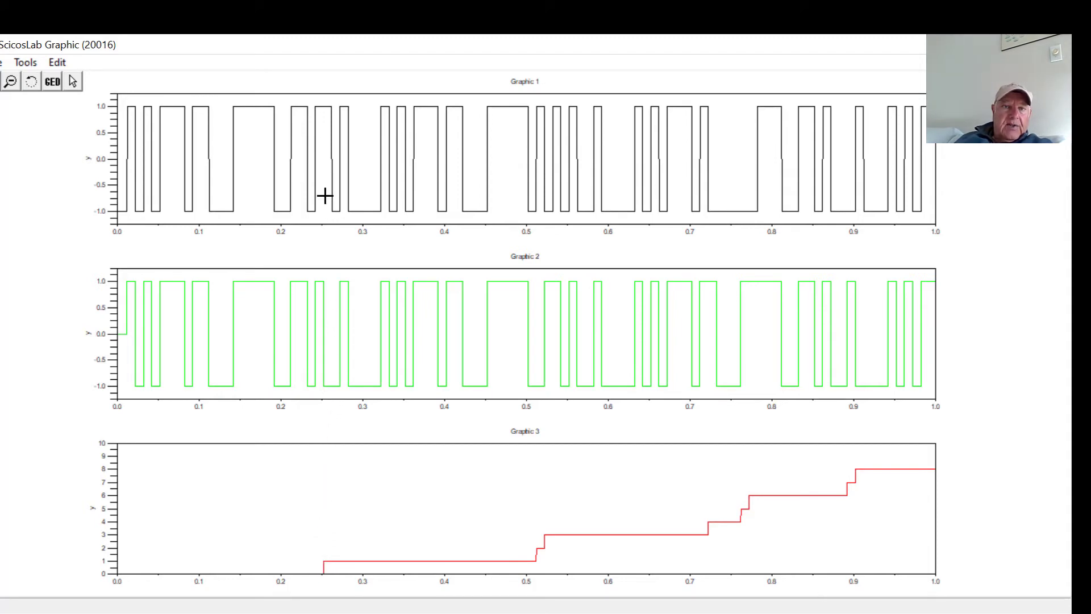
mouse_move(320, 236)
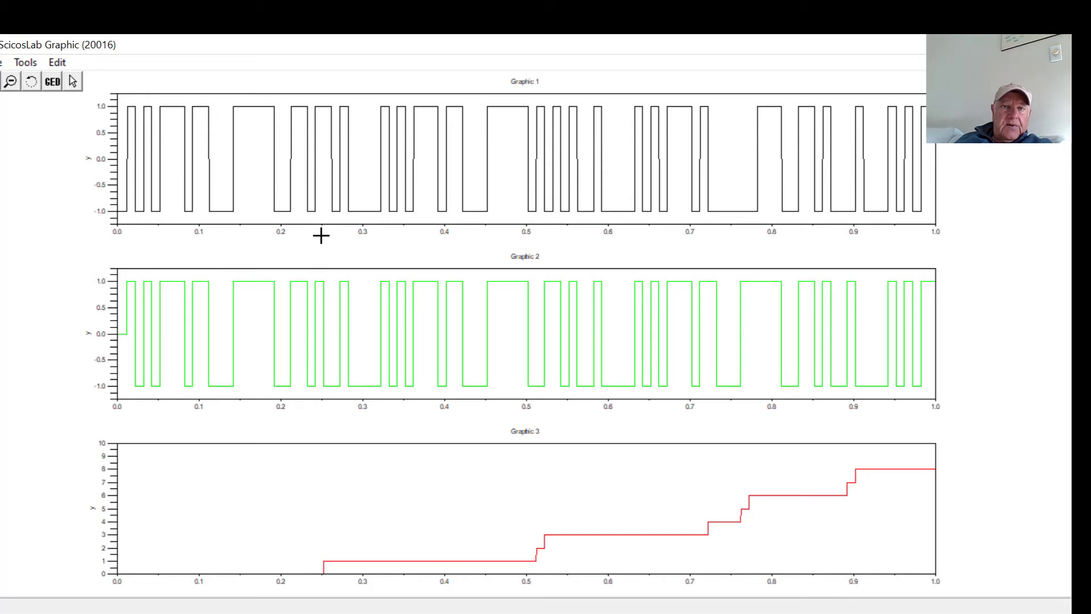
mouse_move(524, 582)
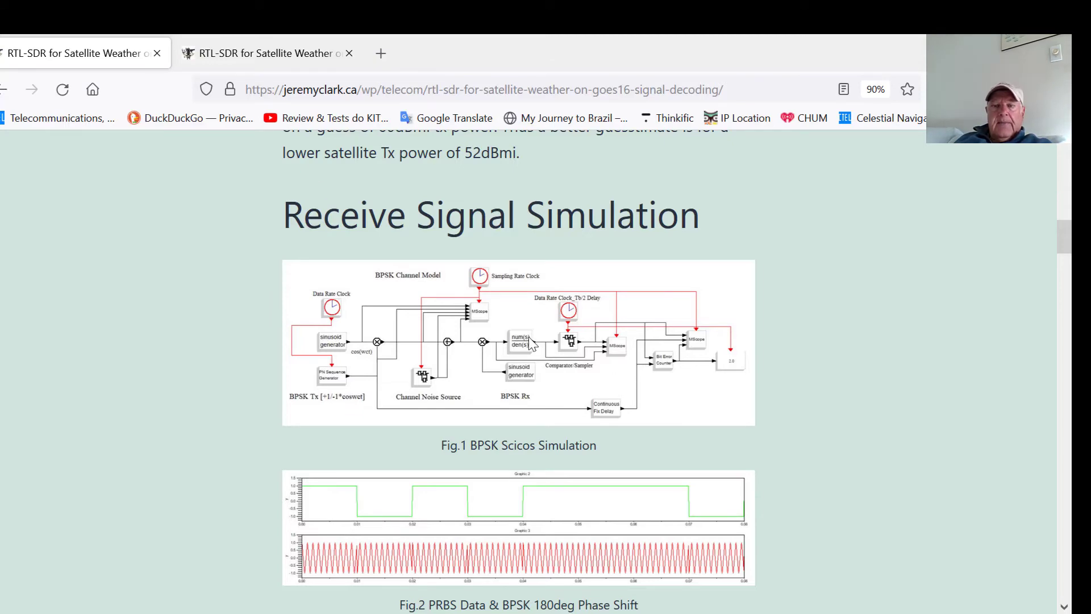
Scroll past Fig.3 to Table 1, SNR vs. BER for BPSK at 6dB, 0dB and -6dB
scroll("down", 3)
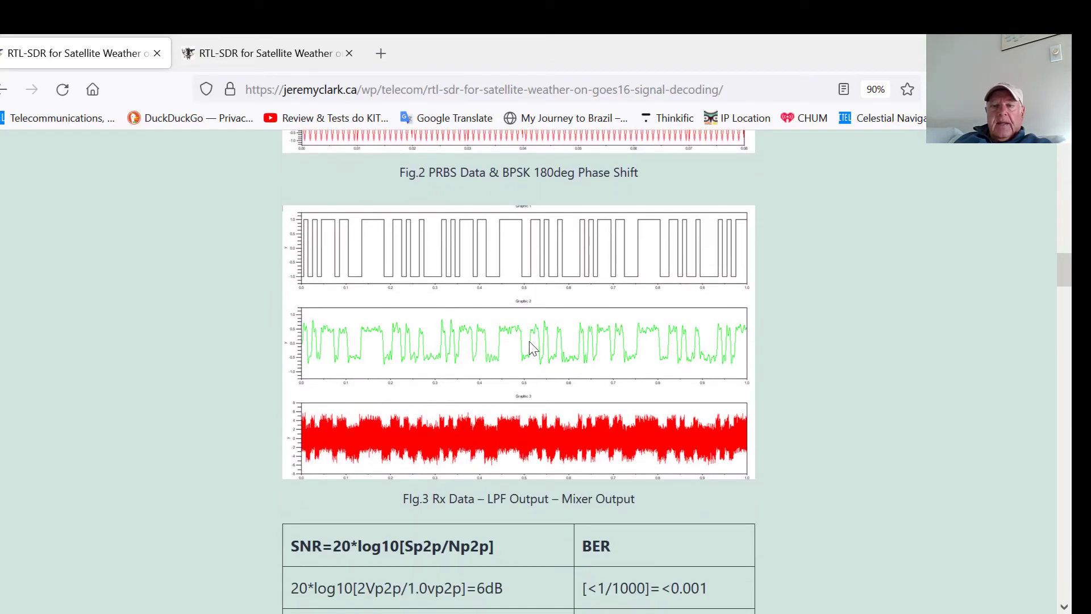
scroll("down", 3)
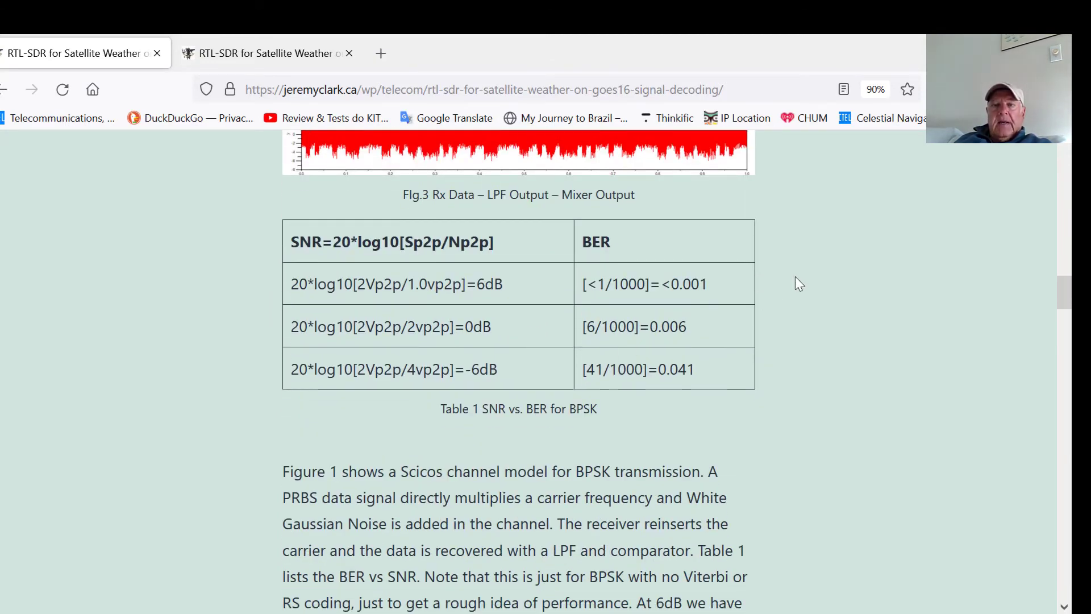
mouse_move(532, 333)
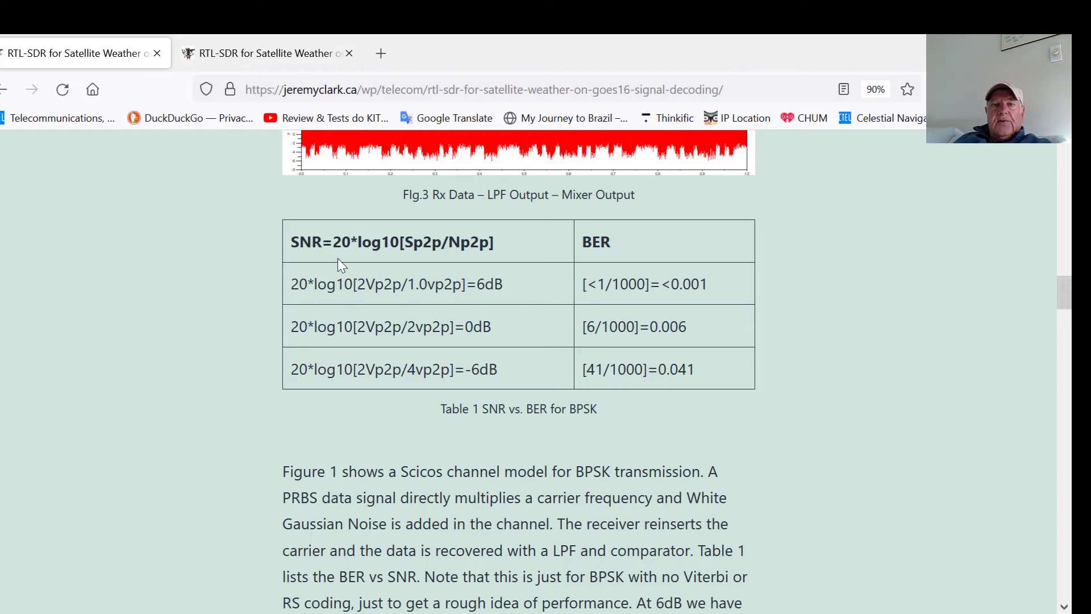
mouse_move(413, 258)
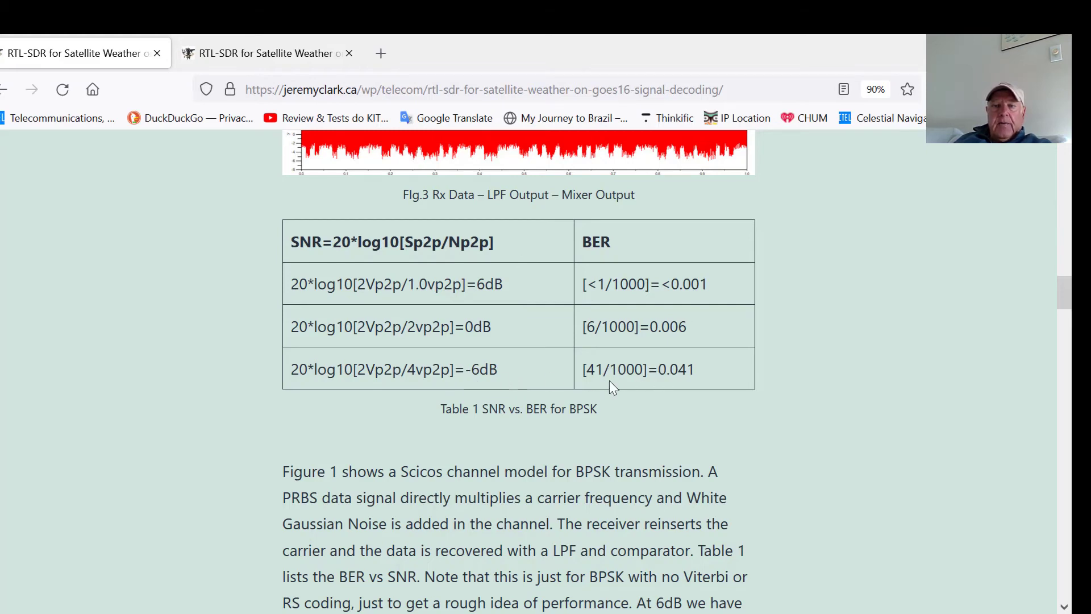
mouse_move(484, 386)
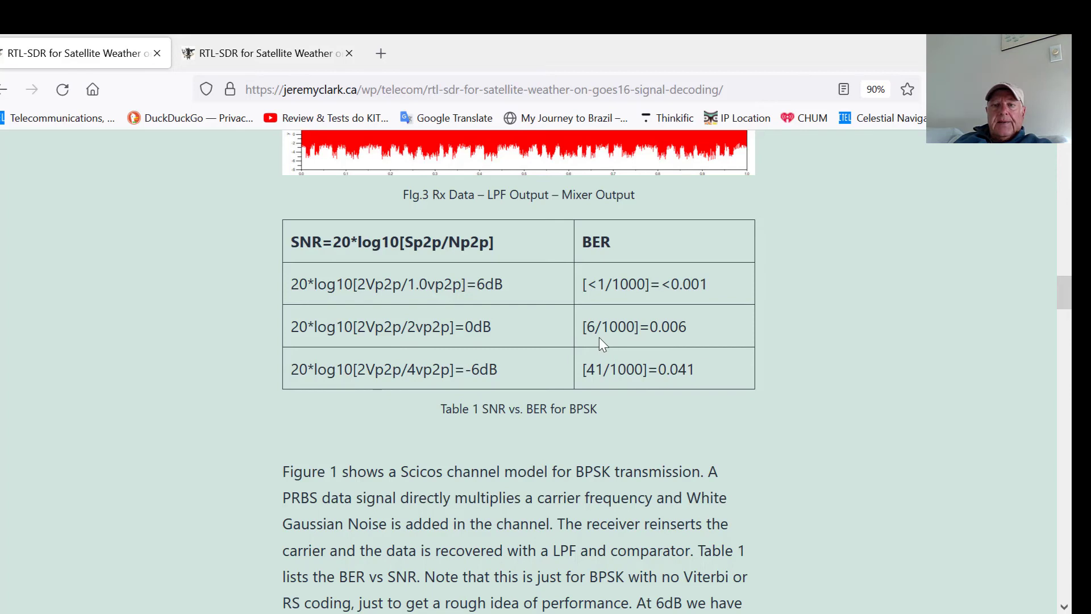
mouse_move(452, 306)
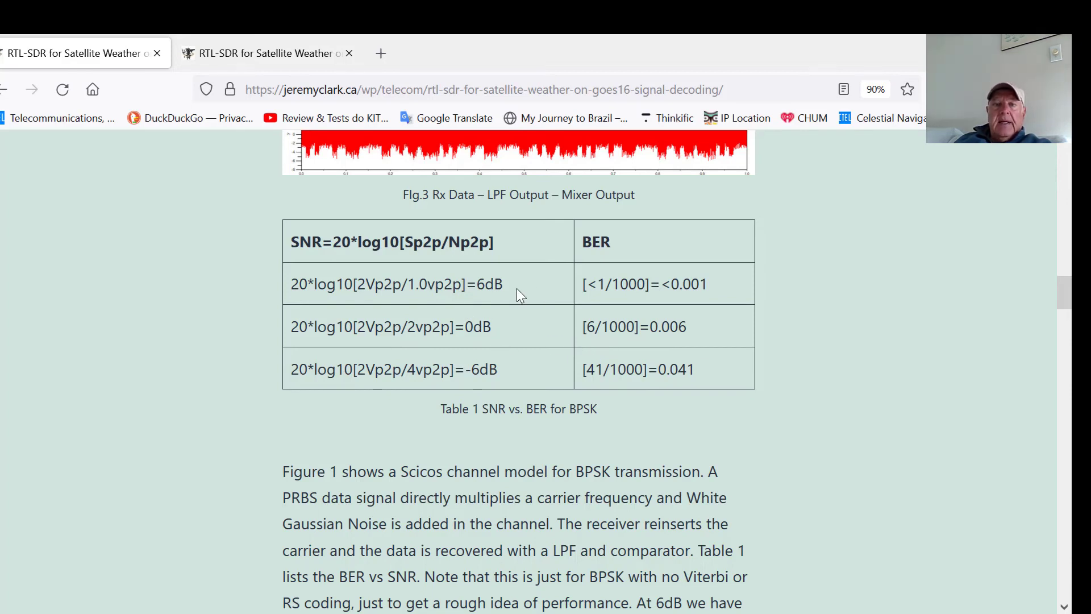
mouse_move(722, 294)
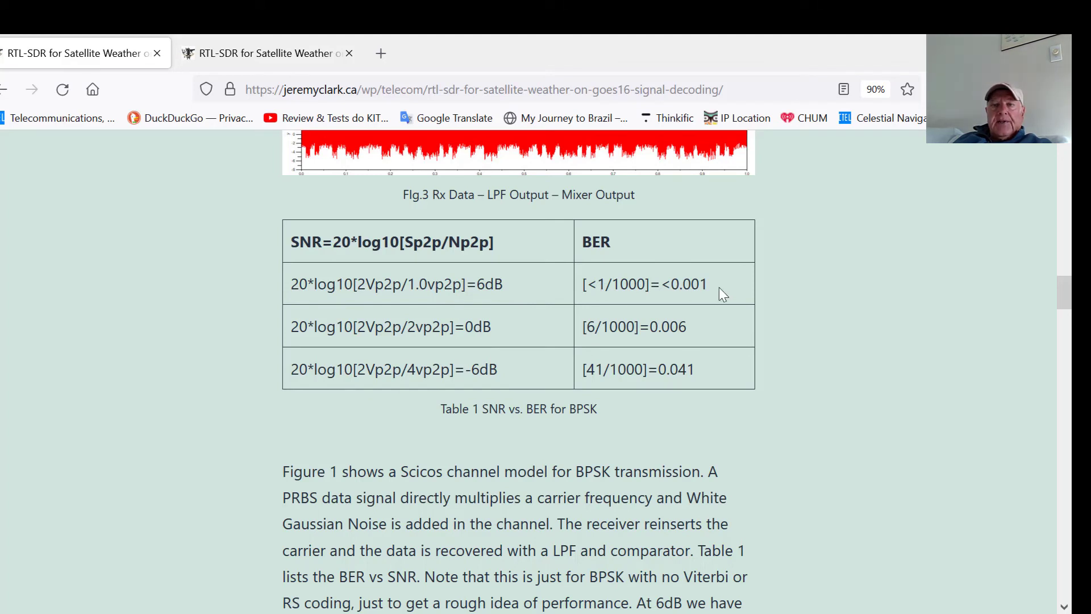
mouse_move(777, 321)
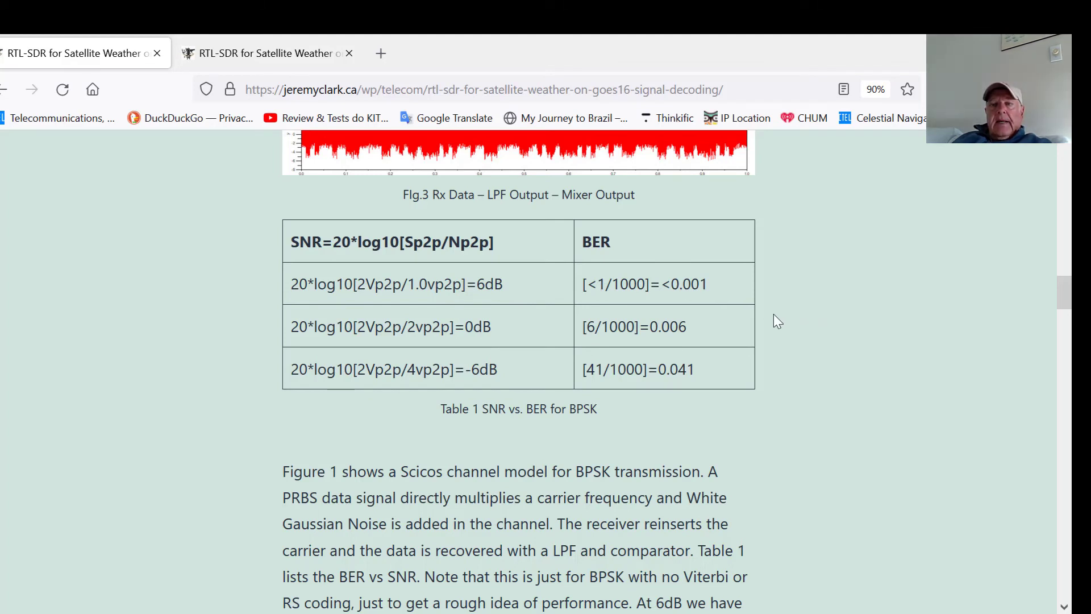
mouse_move(835, 359)
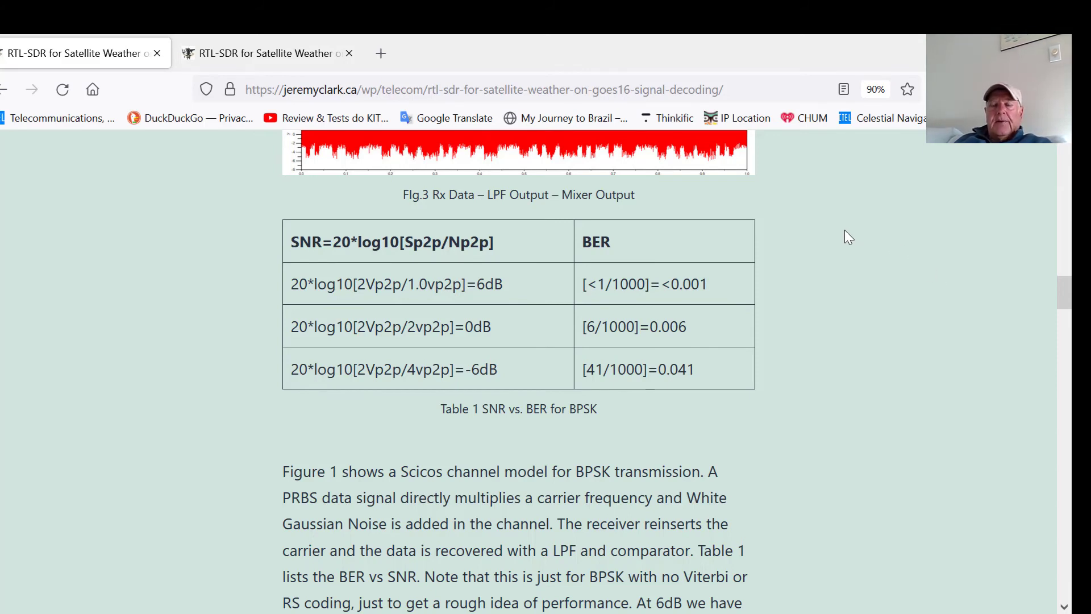
scroll("down", 3)
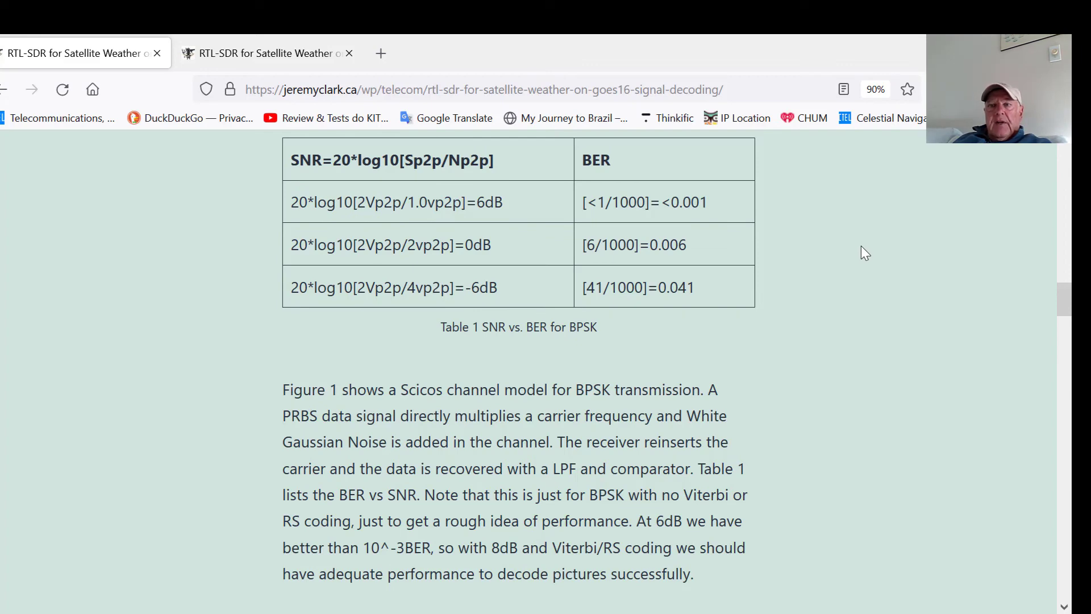
Scroll through the goestools on RPi4 section to the SD imaging, SSH and LAN paragraphs
scroll("down", 3)
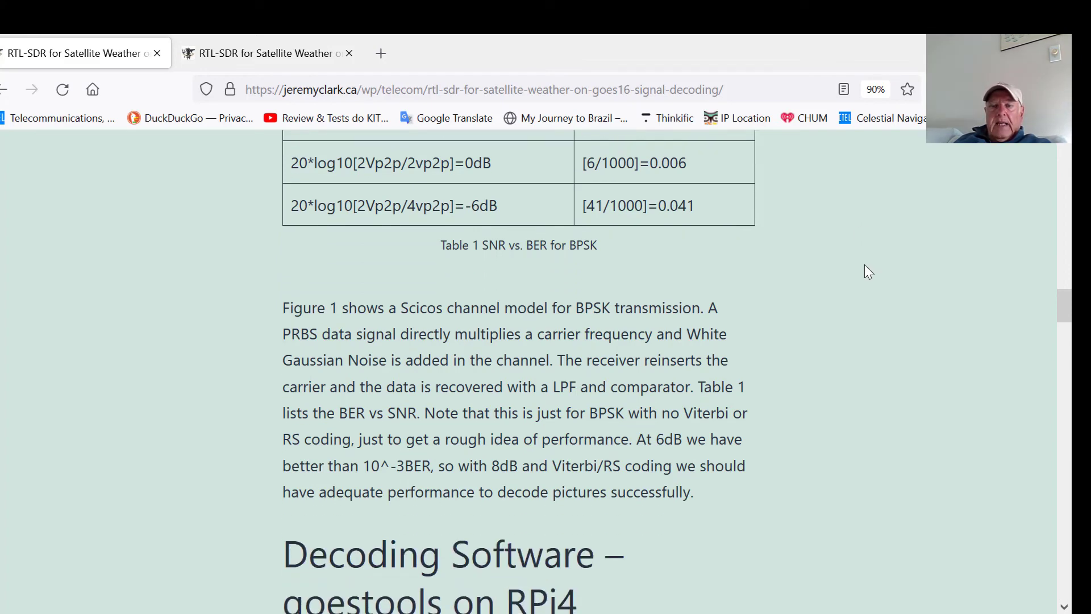
scroll("down", 3)
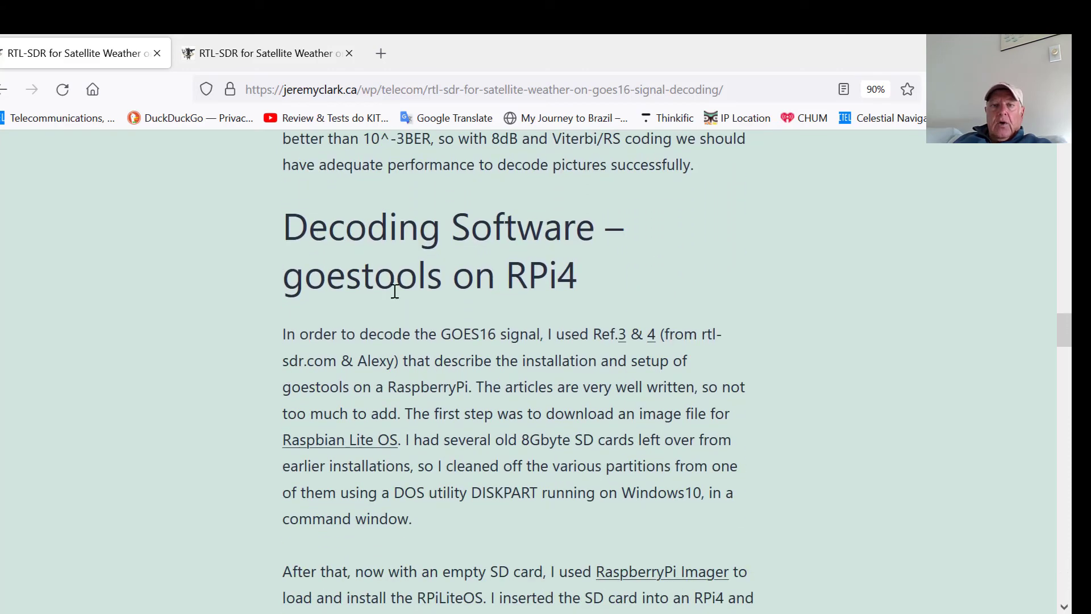
scroll("down", 3)
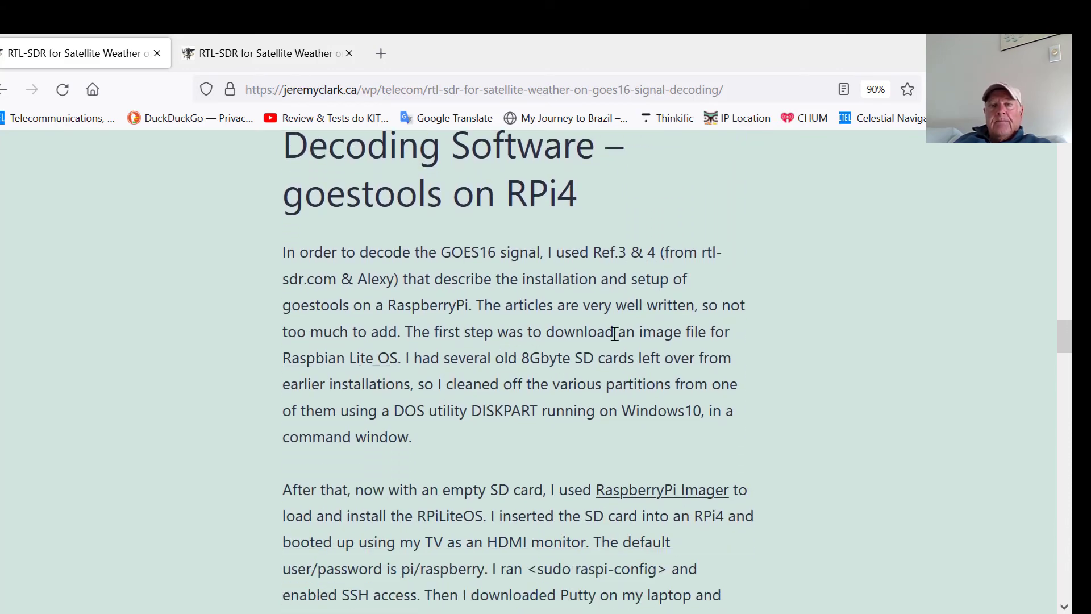
mouse_move(862, 319)
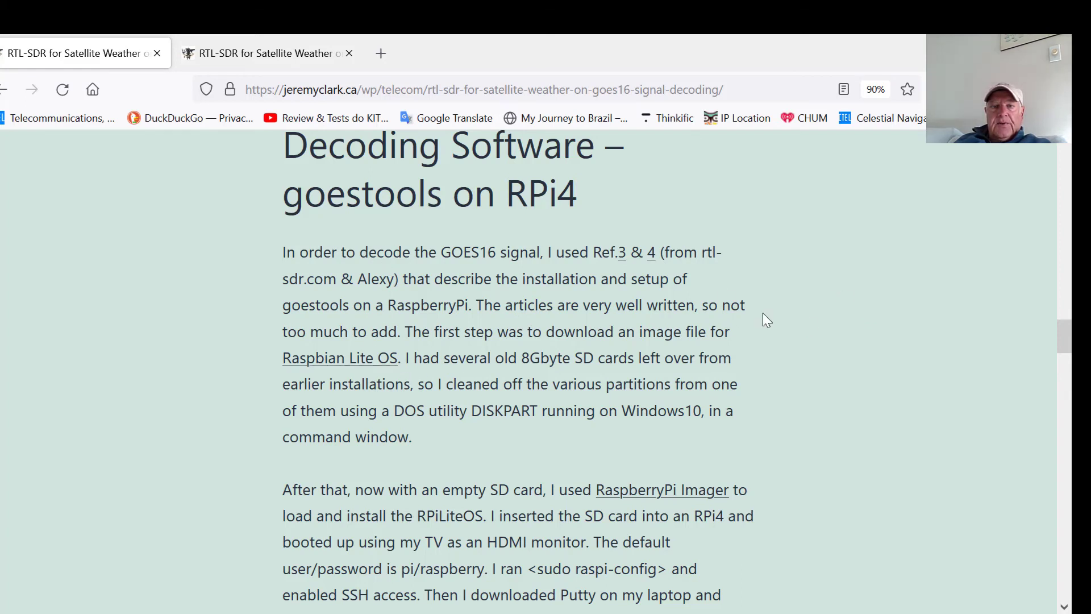
mouse_move(618, 274)
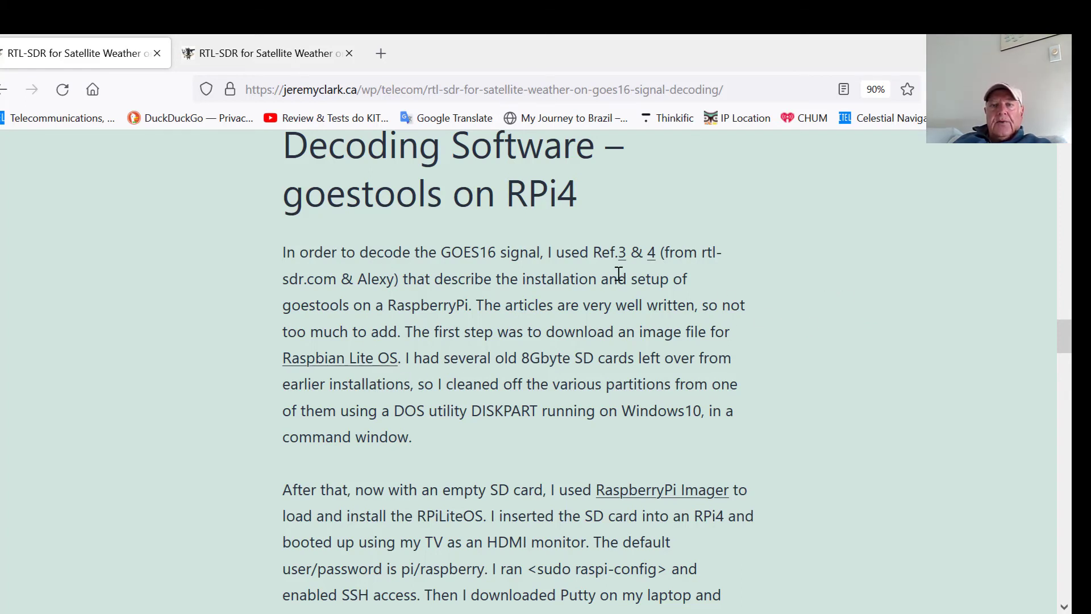
mouse_move(757, 292)
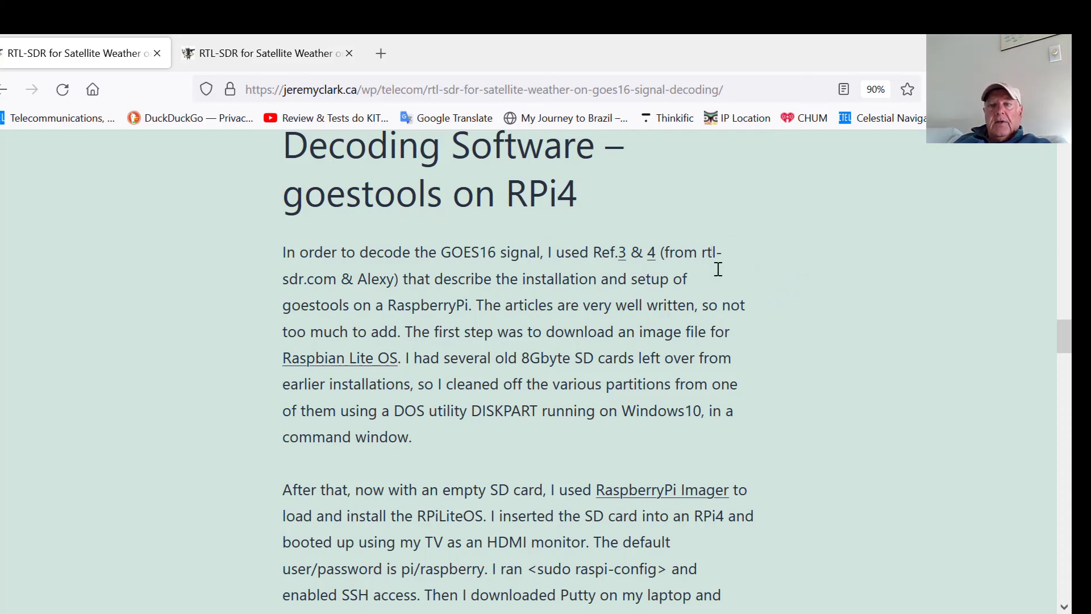
mouse_move(640, 274)
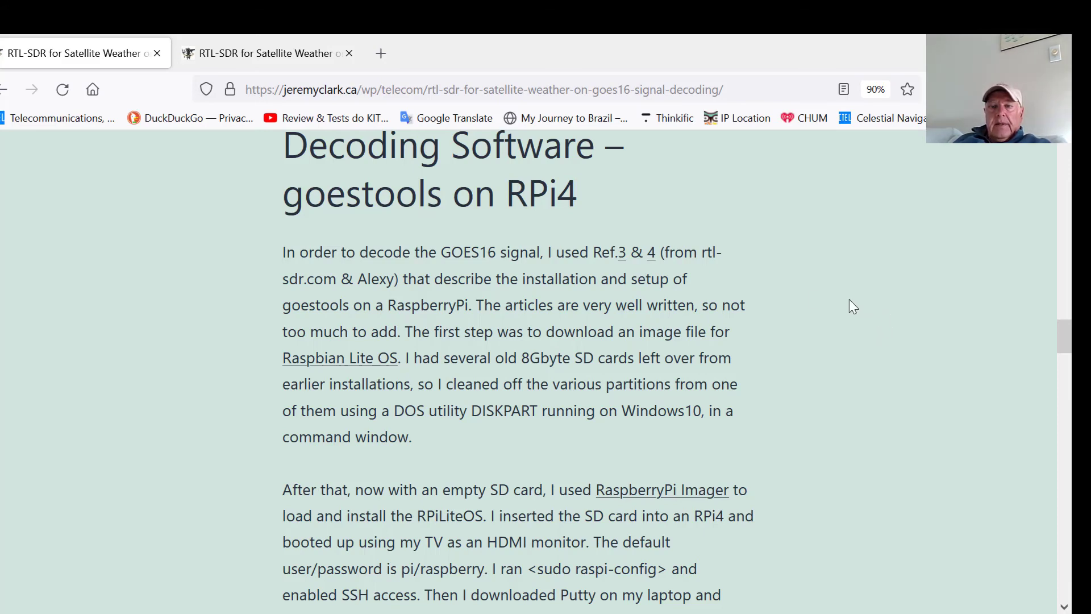
mouse_move(814, 315)
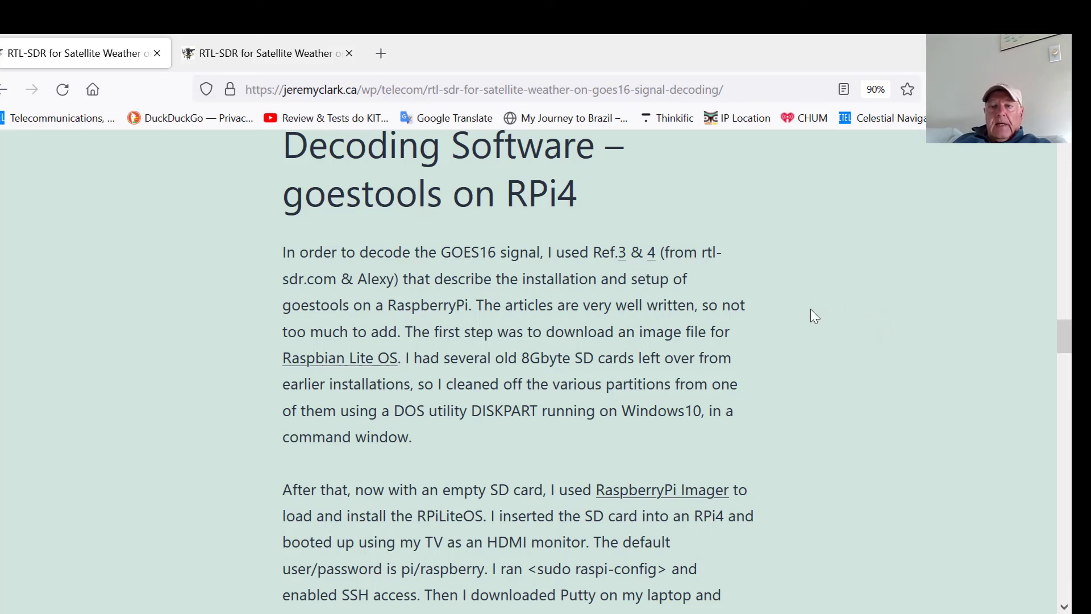
scroll("down", 3)
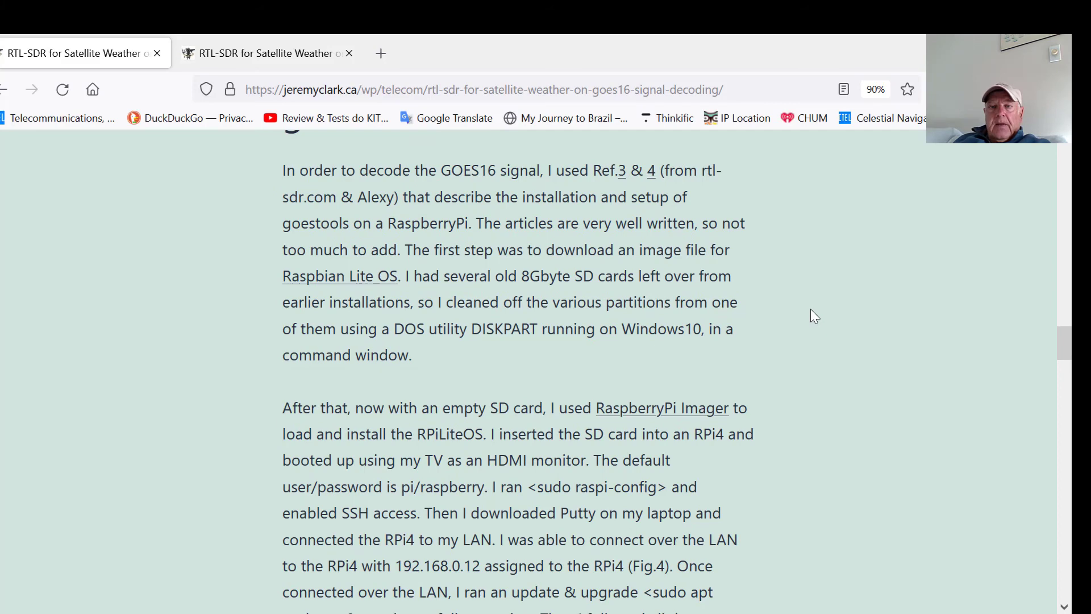
scroll("down", 3)
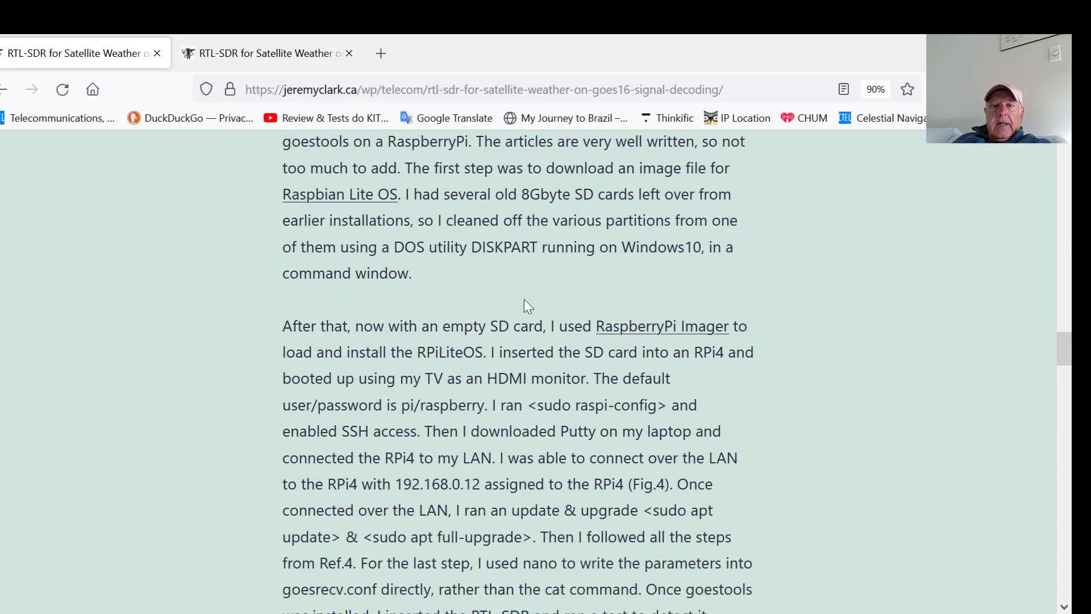
mouse_move(492, 292)
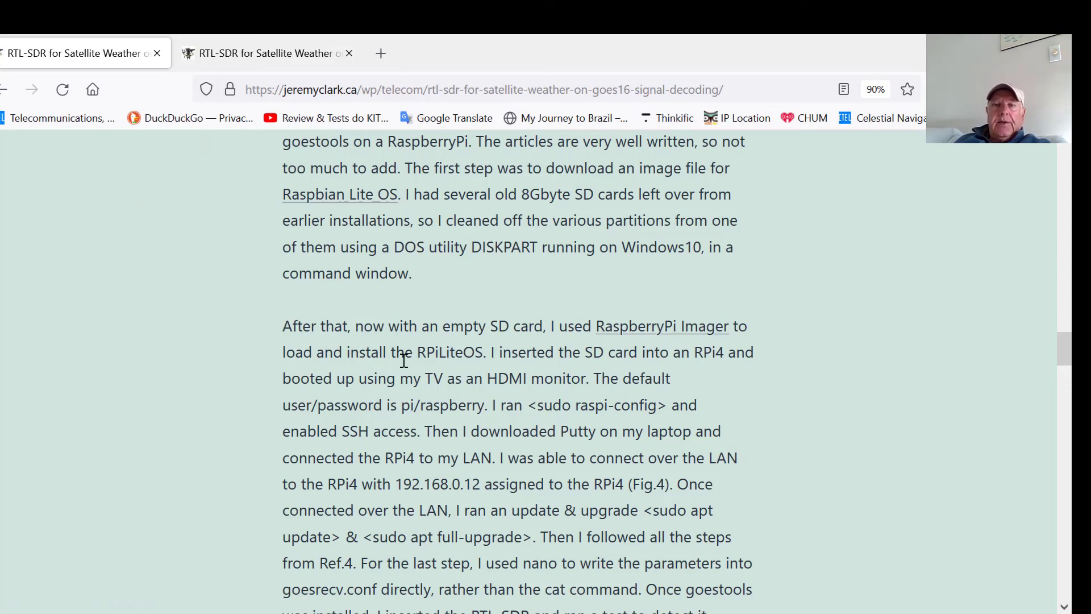
mouse_move(498, 280)
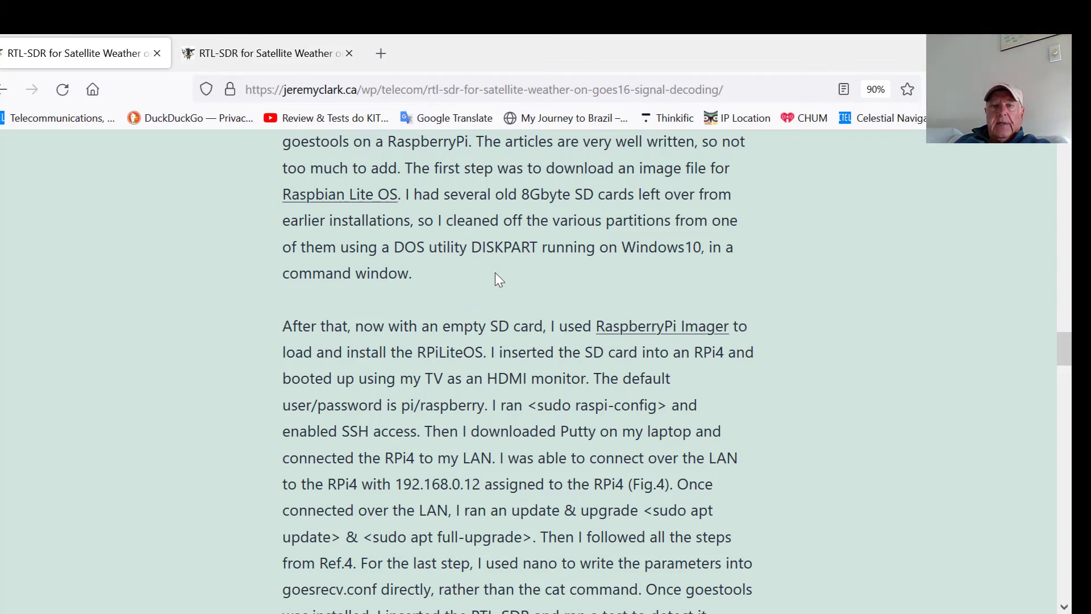
mouse_move(504, 272)
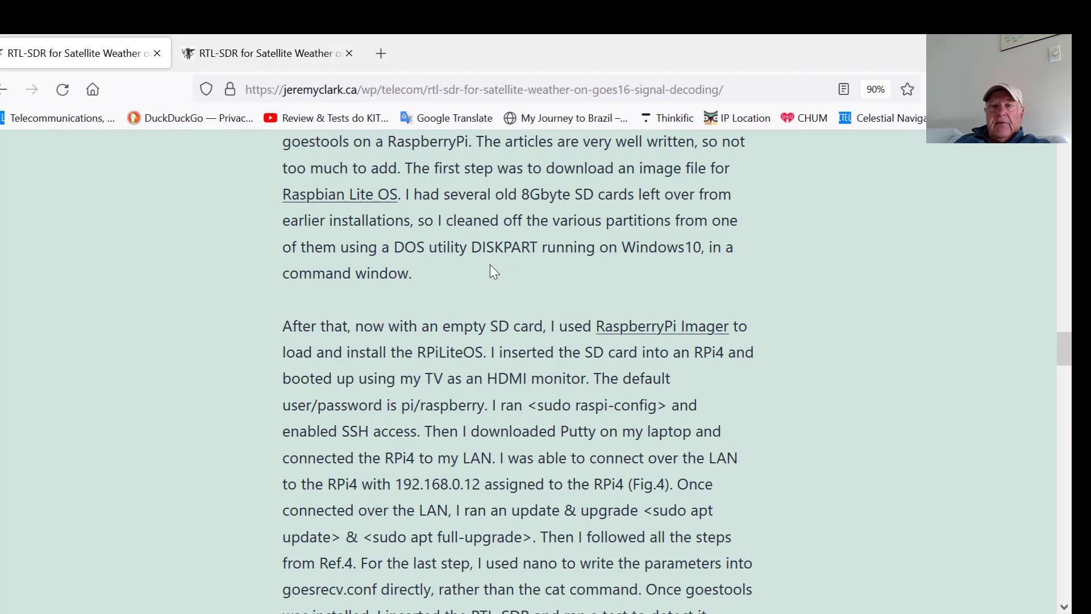
mouse_move(839, 269)
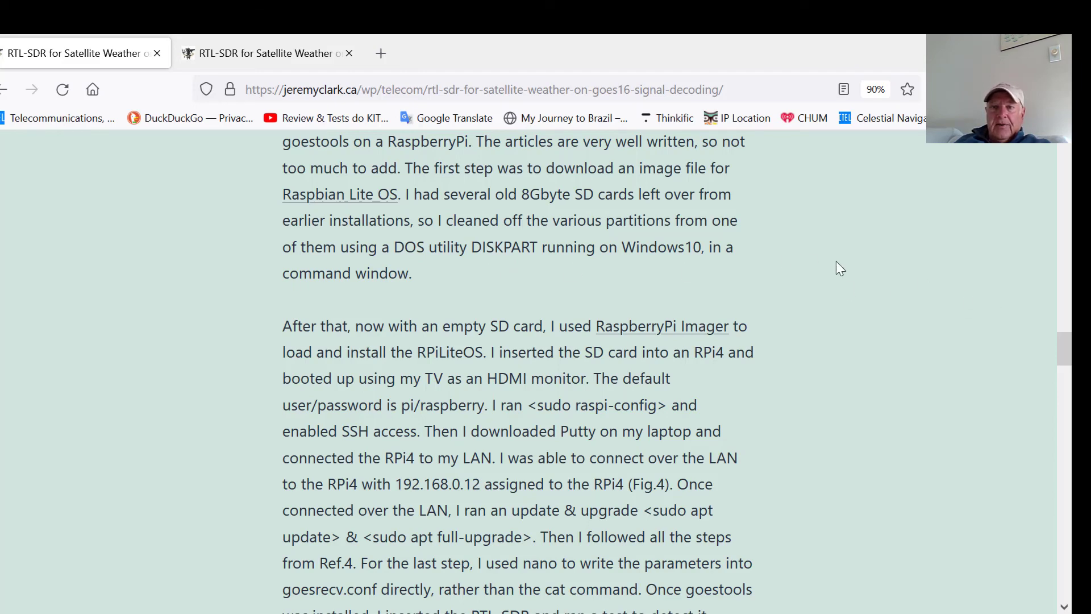
mouse_move(495, 278)
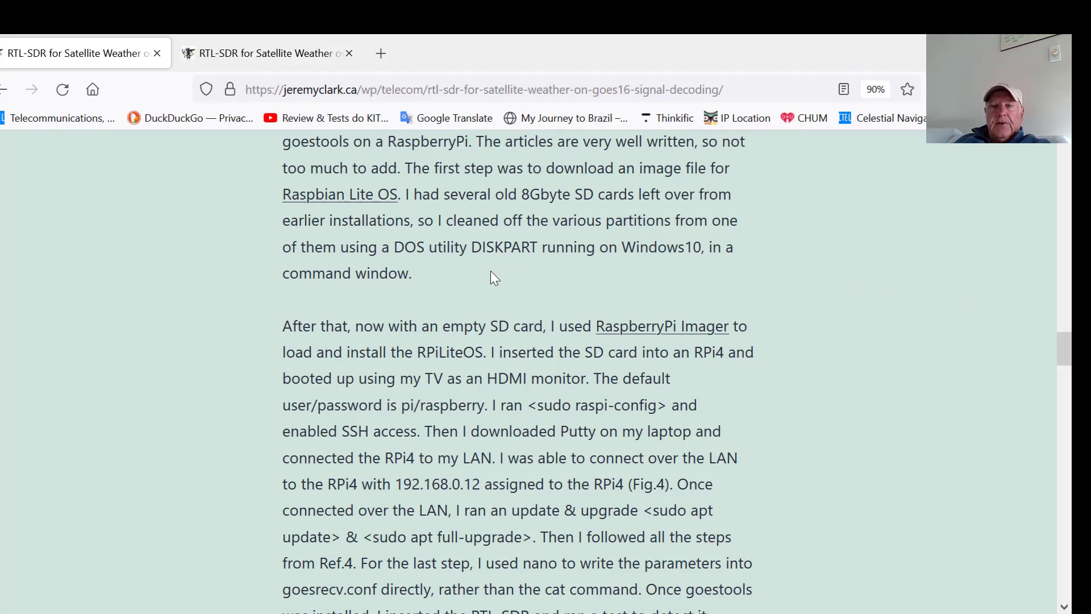
scroll("down", 3)
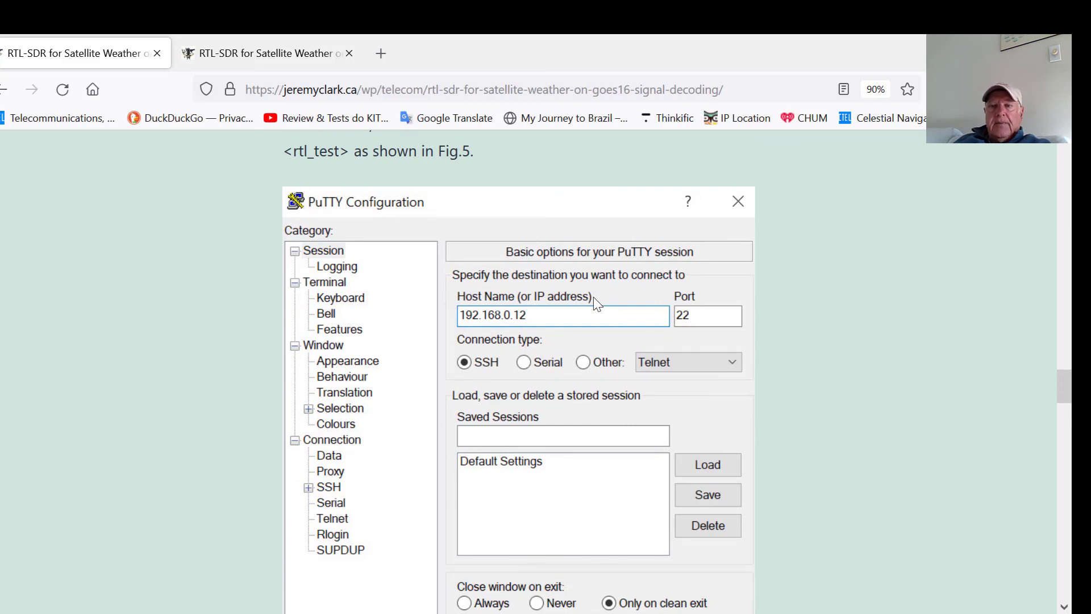
Scroll past the Fig.4 PuTTY configuration to the Fig.5 rtl_test output
scroll("down", 3)
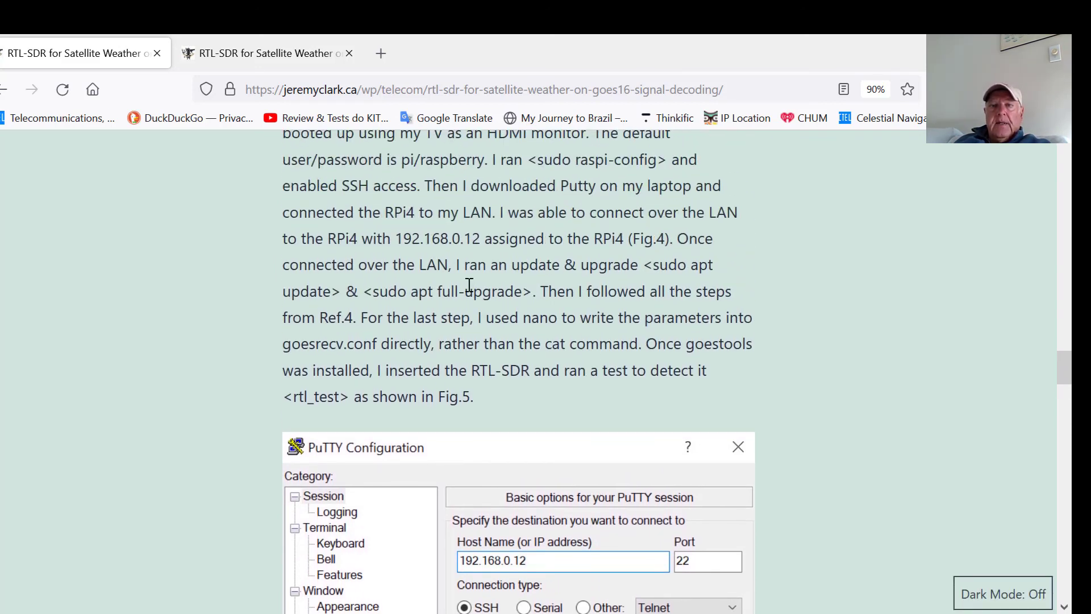
mouse_move(449, 259)
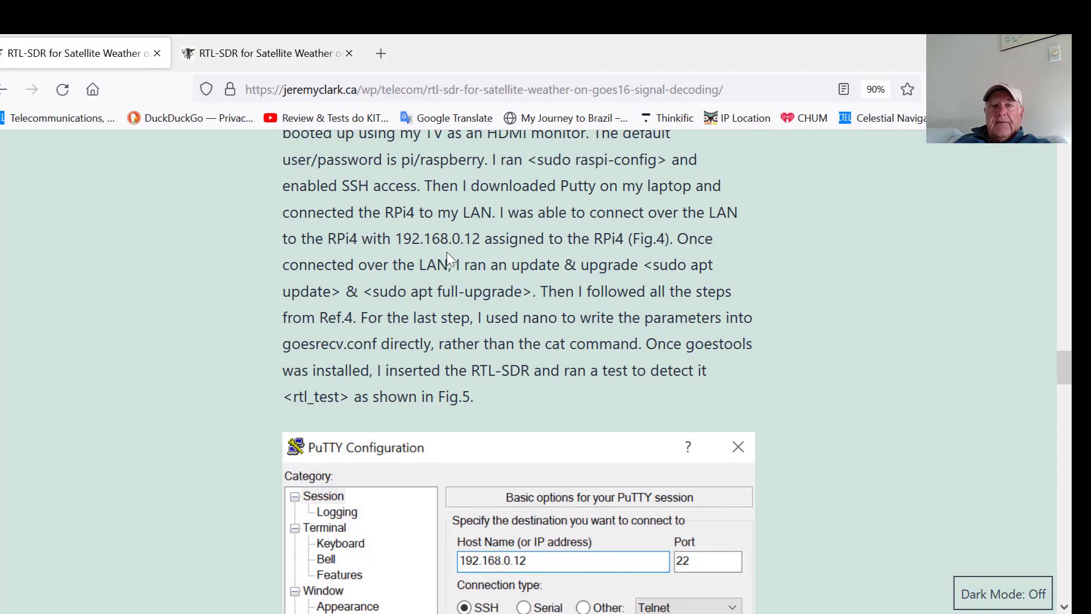
mouse_move(451, 261)
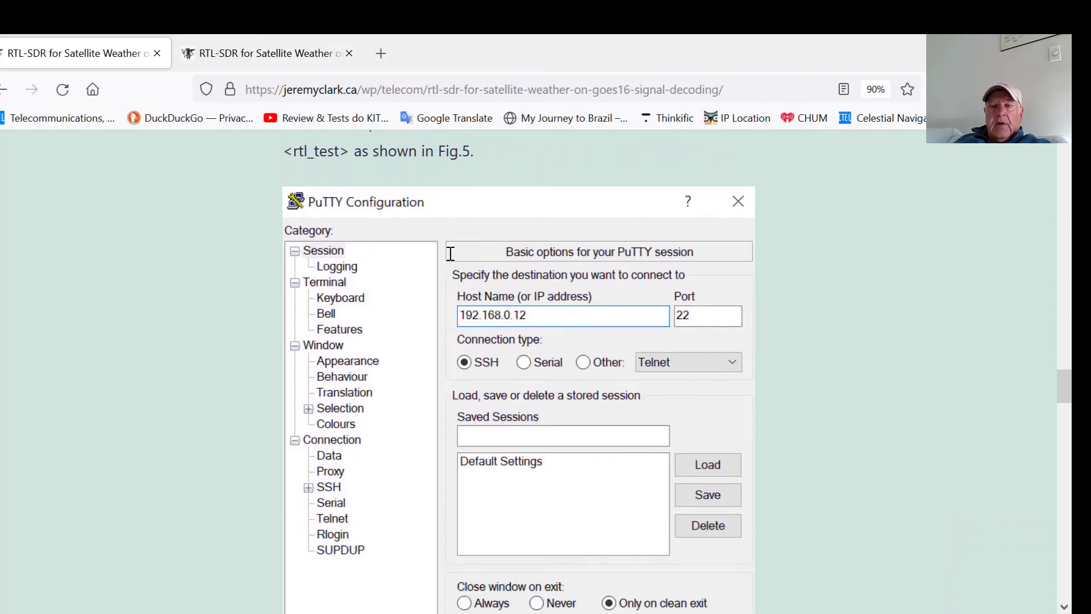
mouse_move(570, 330)
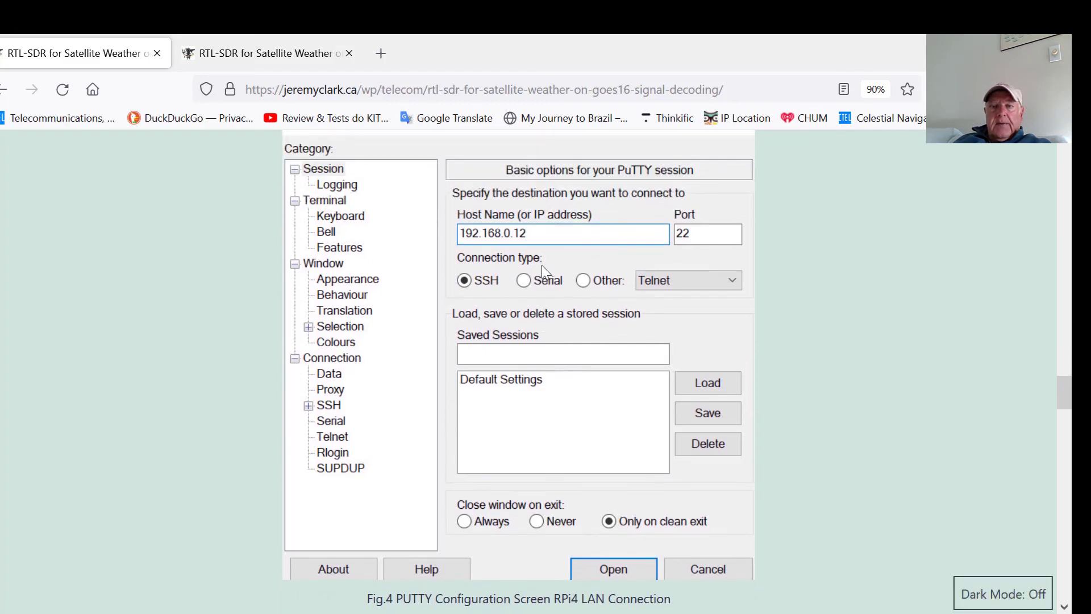
scroll("down", 3)
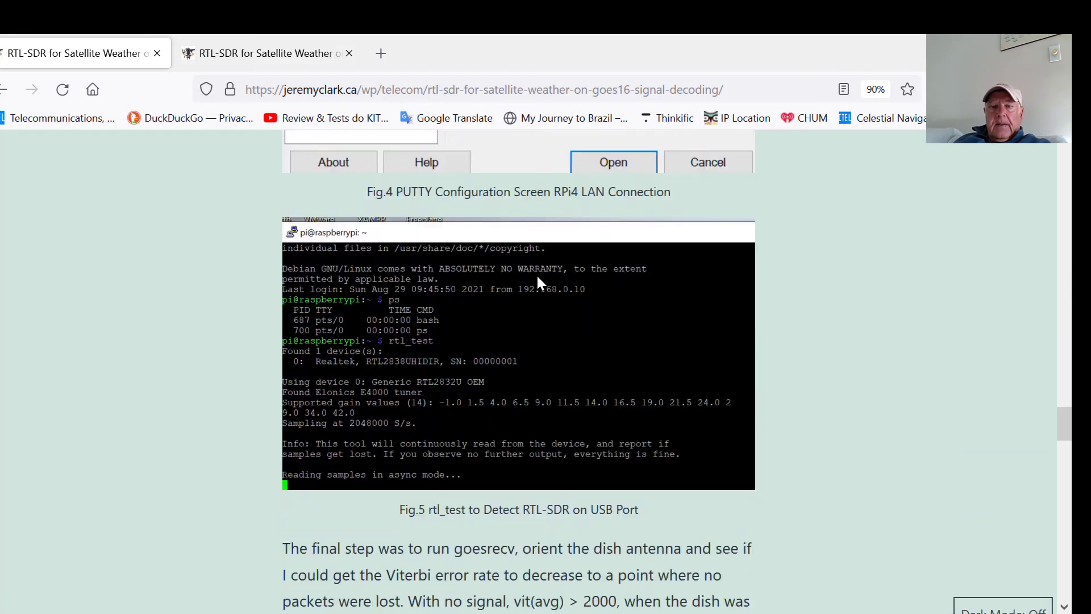
Scroll past the Fig.6 goesrecv console output and YouTube link to the References section
scroll("down", 3)
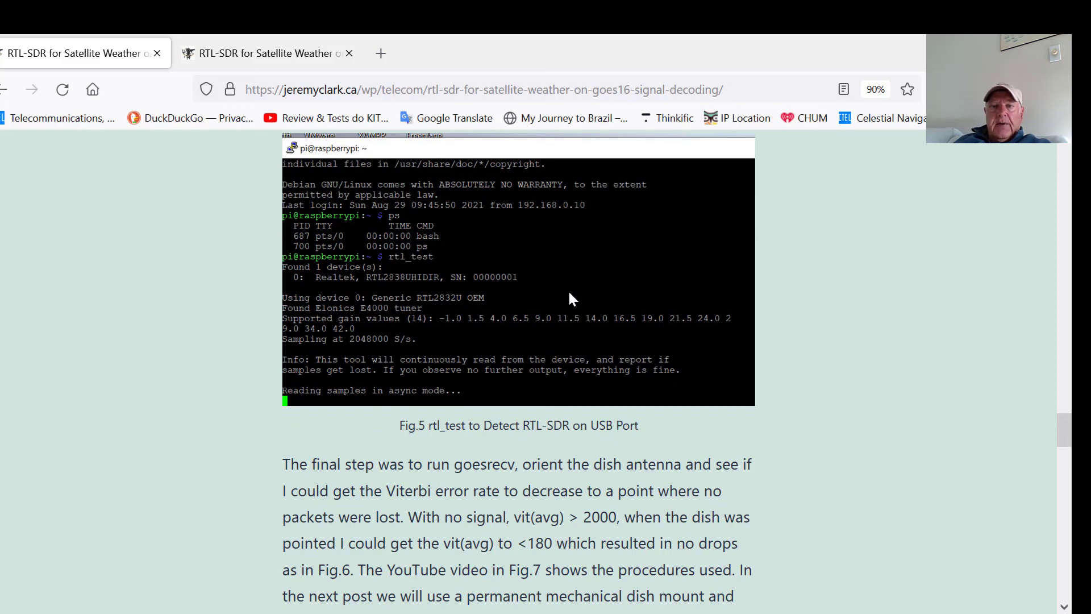
scroll("down", 3)
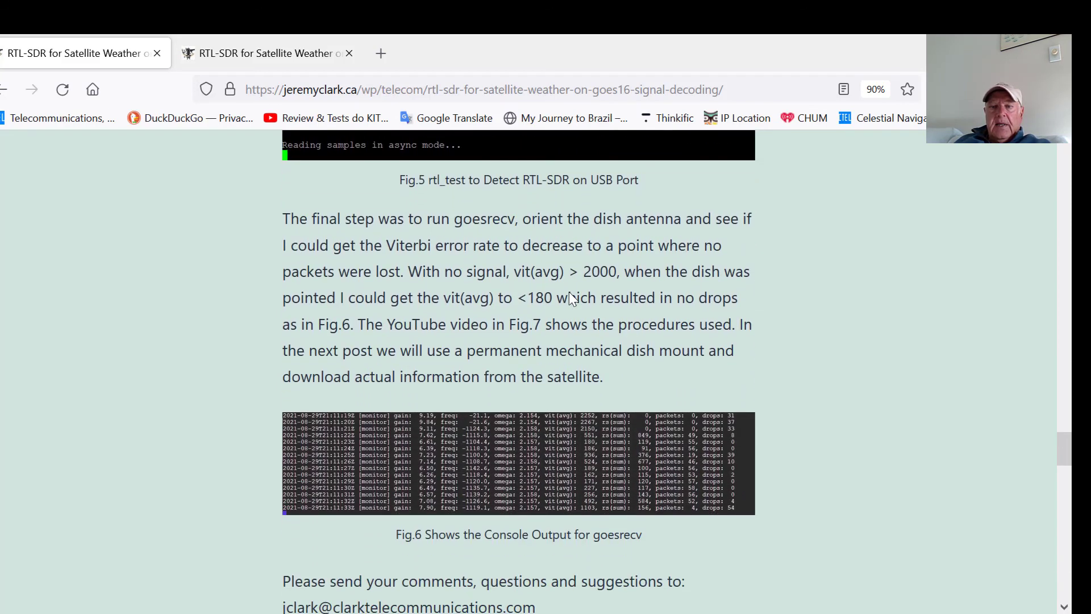
scroll("down", 3)
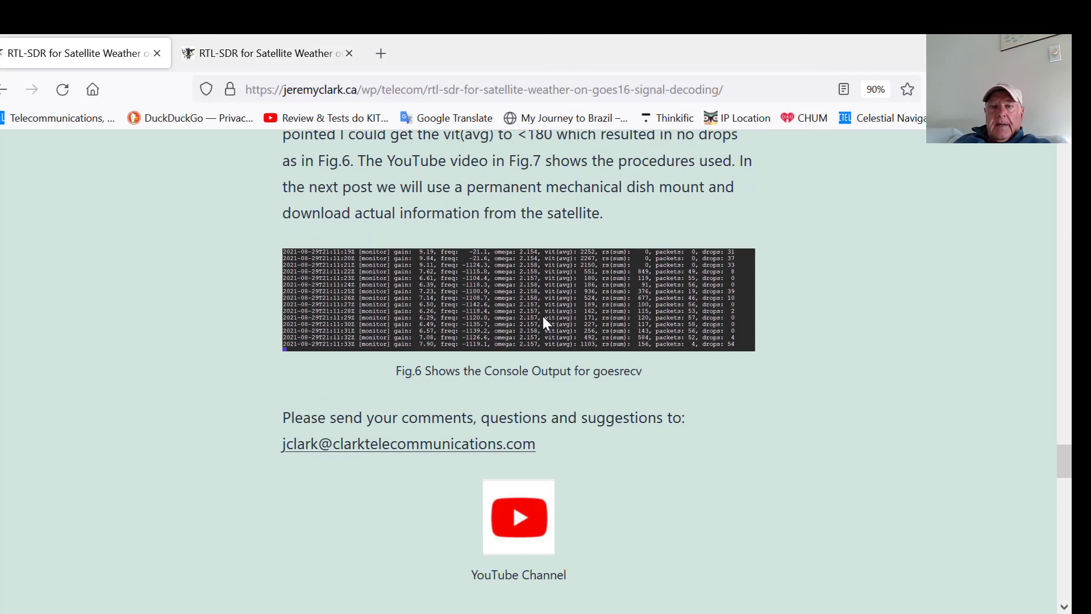
mouse_move(533, 317)
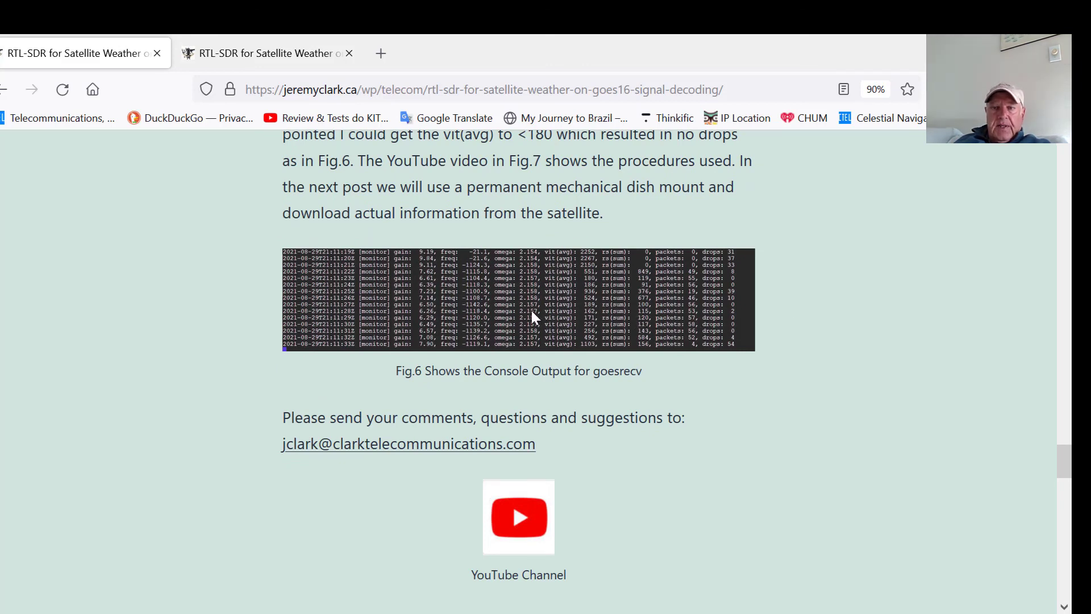
mouse_move(574, 334)
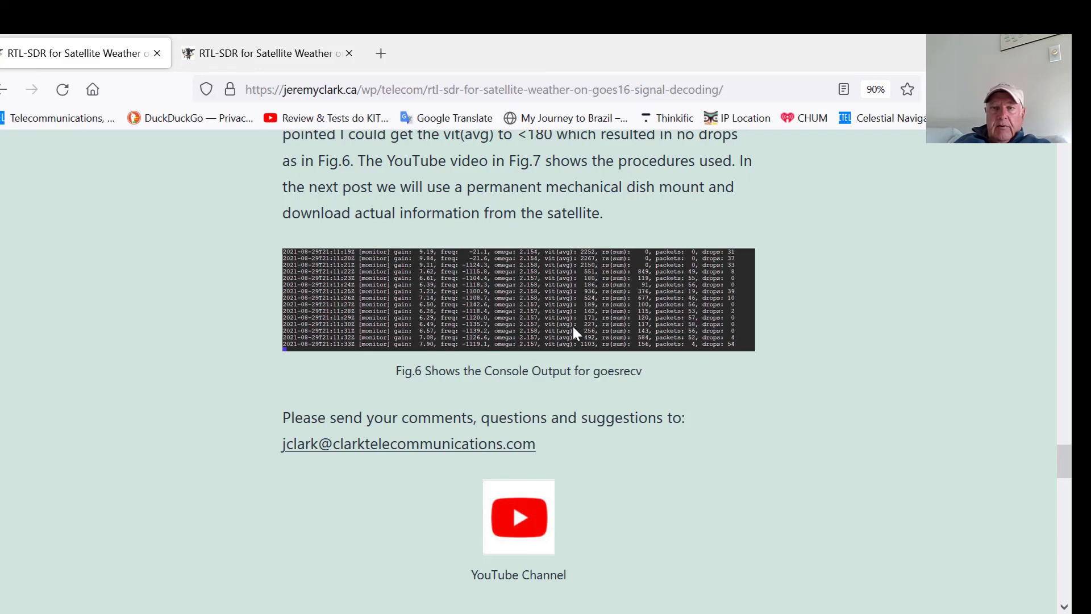
mouse_move(584, 326)
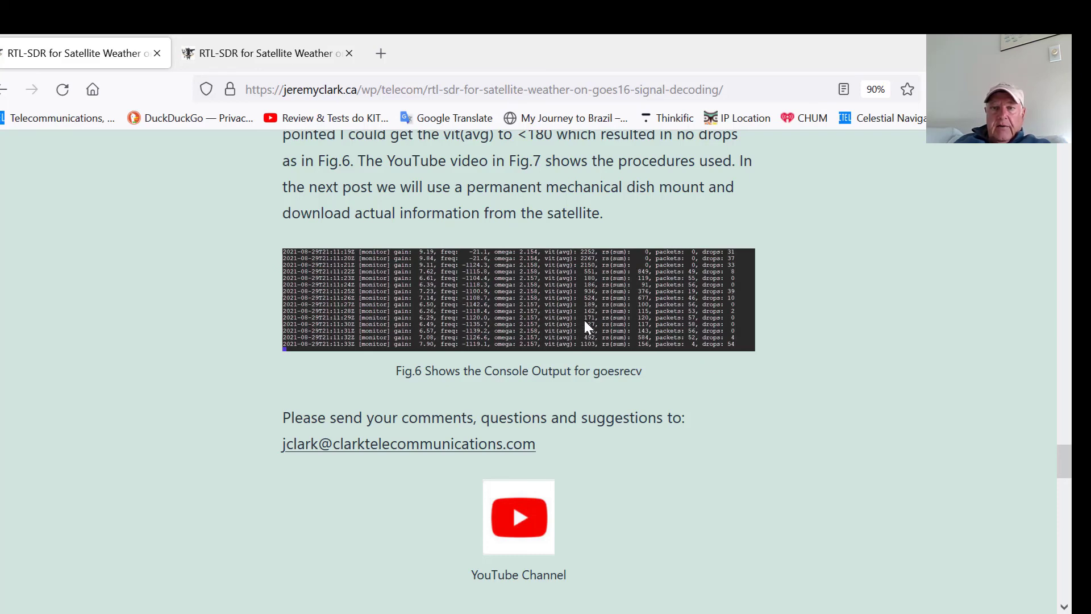
mouse_move(738, 330)
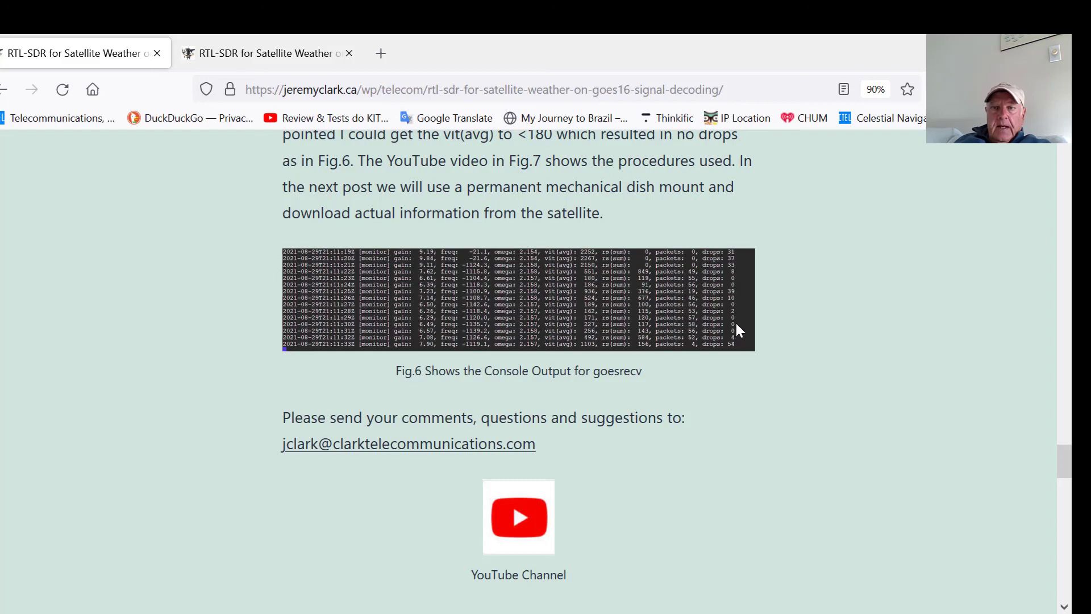
mouse_move(813, 324)
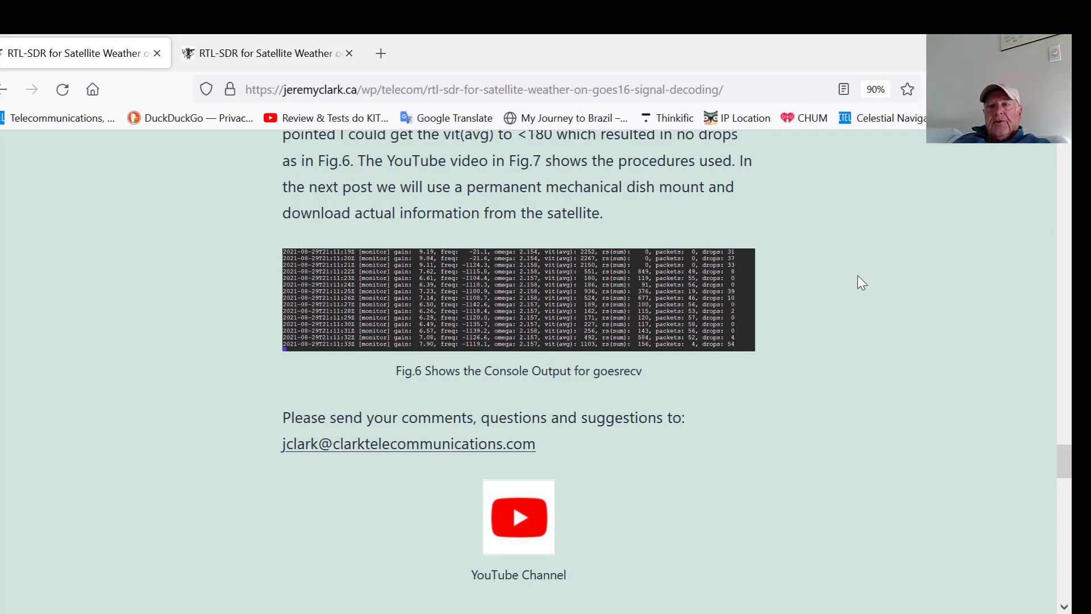
mouse_move(841, 277)
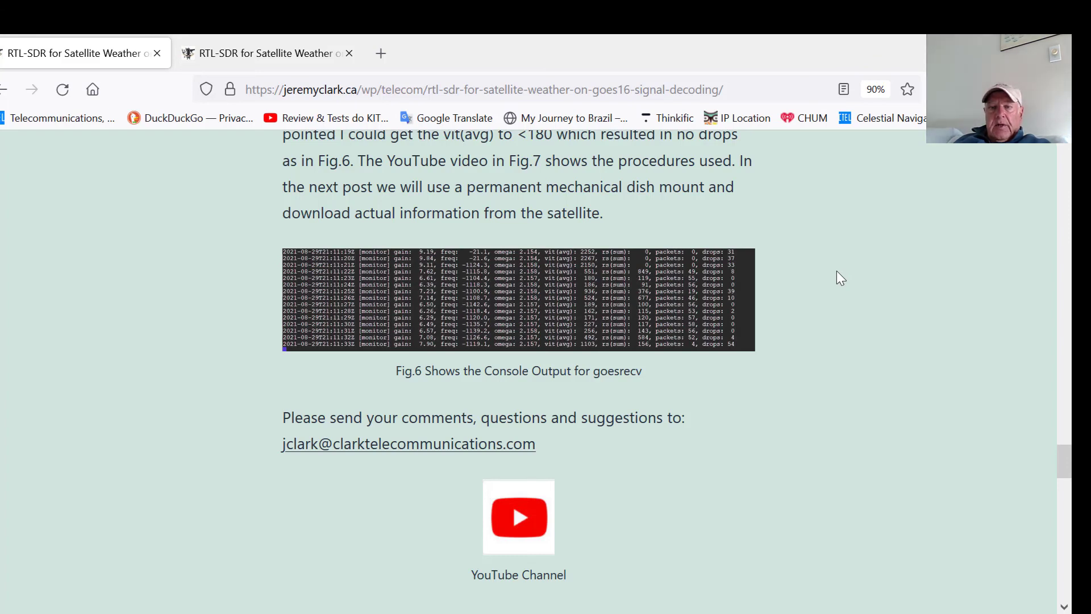
scroll("down", 3)
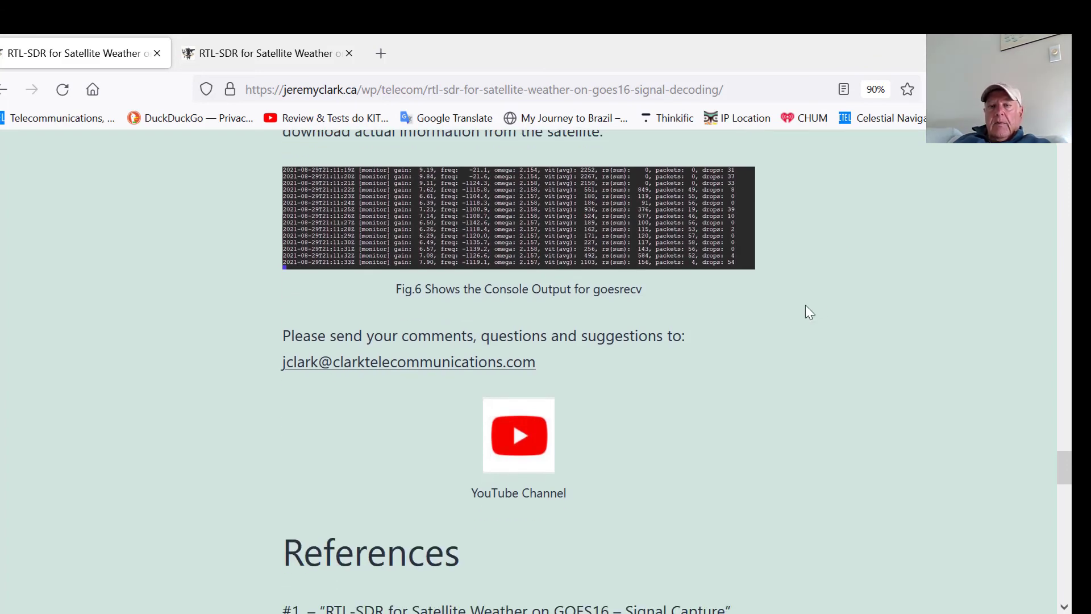